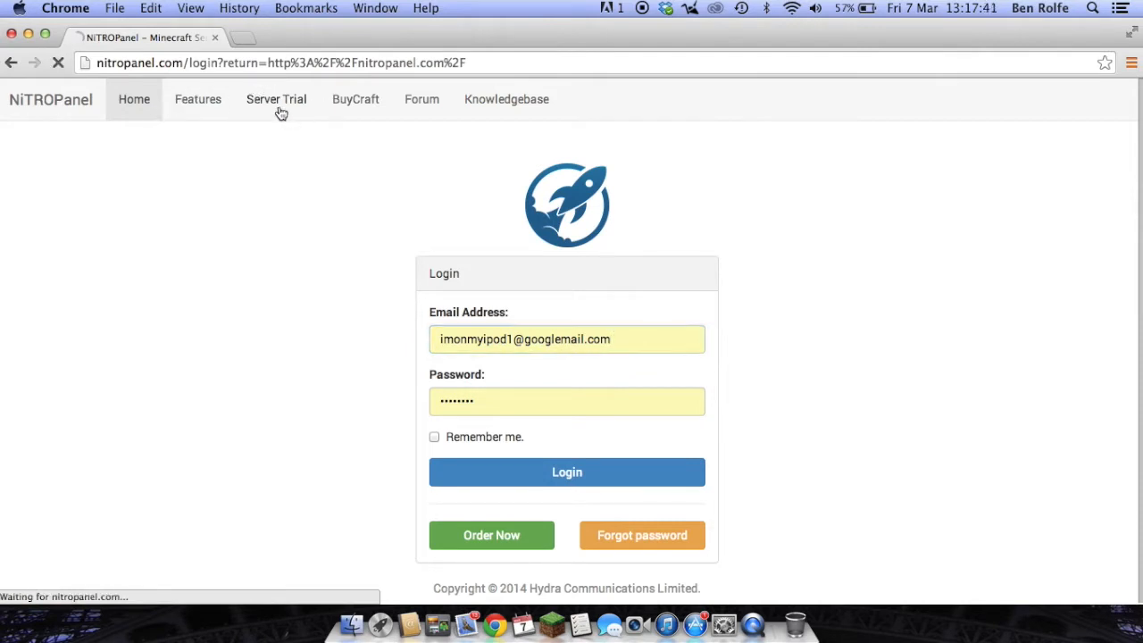
# View the Server Trial page listing the free 512MB trial Minecraft servers.
pyautogui.click(568, 472)
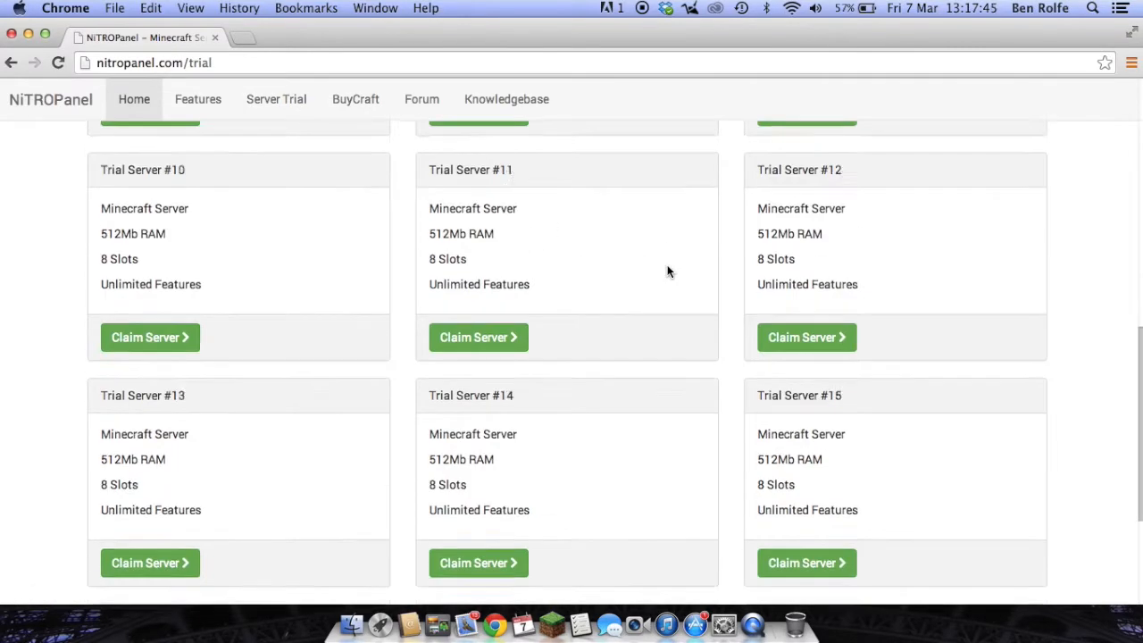
pyautogui.scroll(-3)
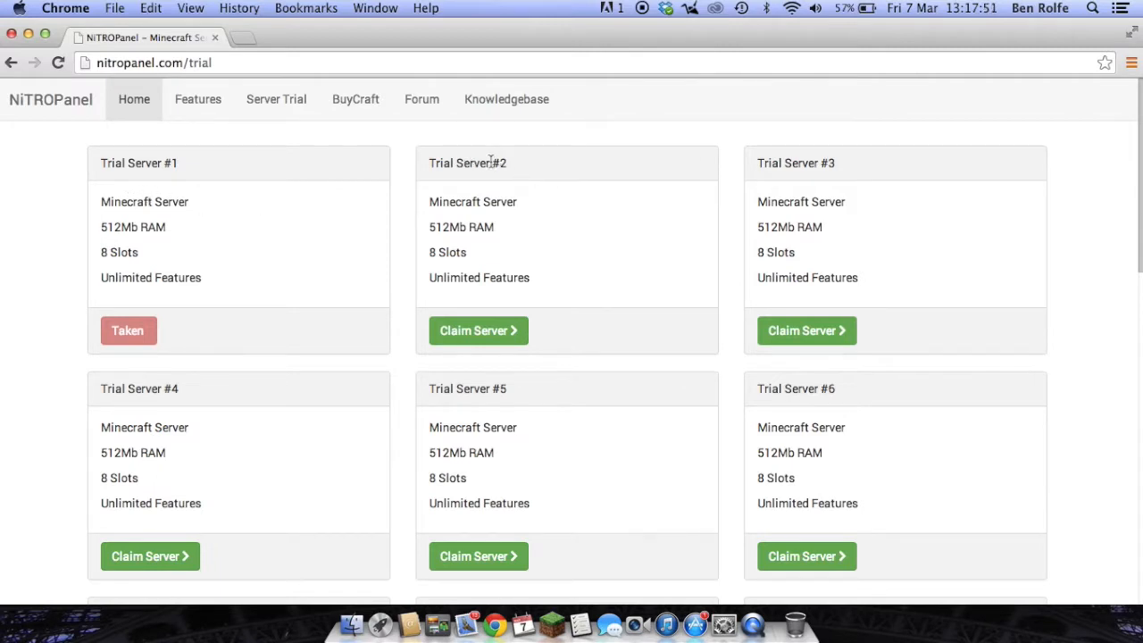
pyautogui.moveTo(529, 309)
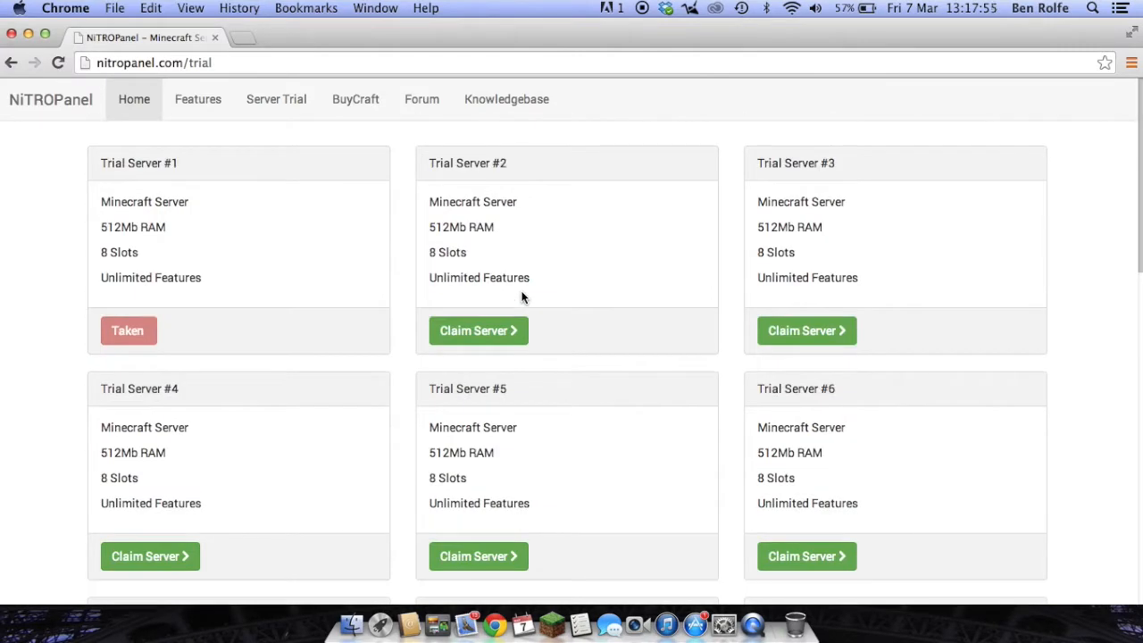
pyautogui.moveTo(472, 257)
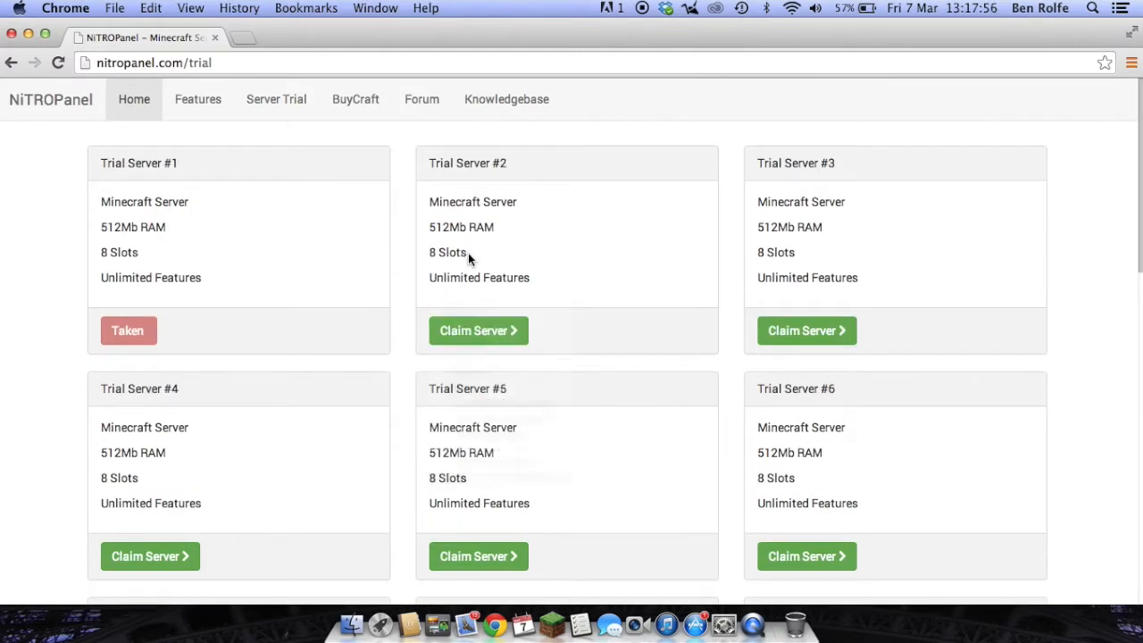
# Claim Trial Server #2 and enter the first and second name.
pyautogui.click(478, 330)
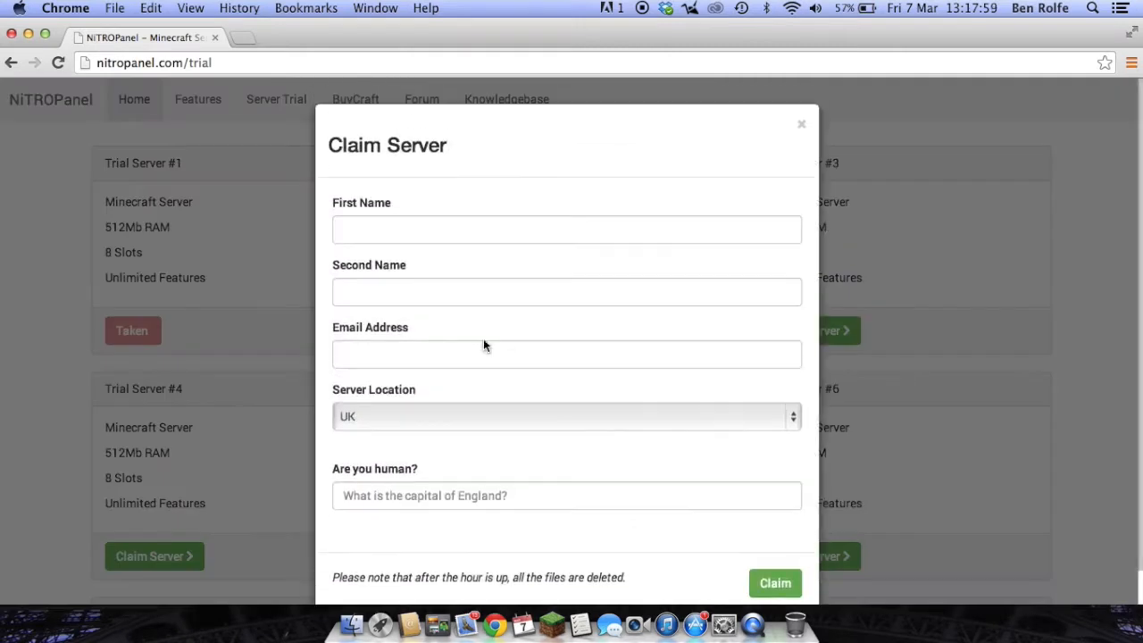
pyautogui.write('b')
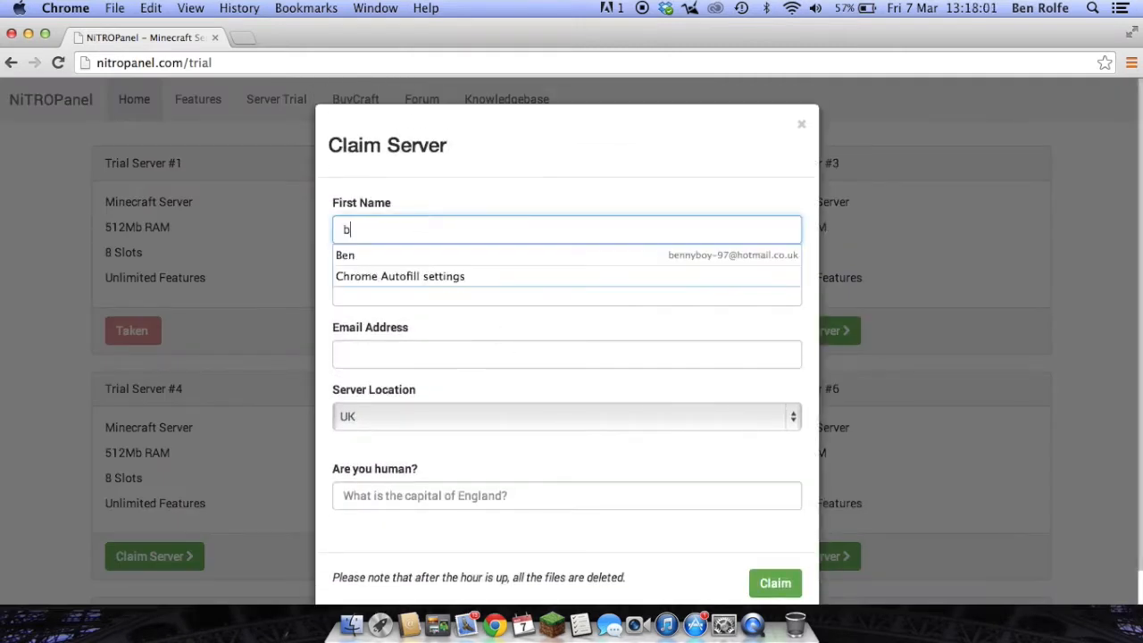
pyautogui.click(345, 254)
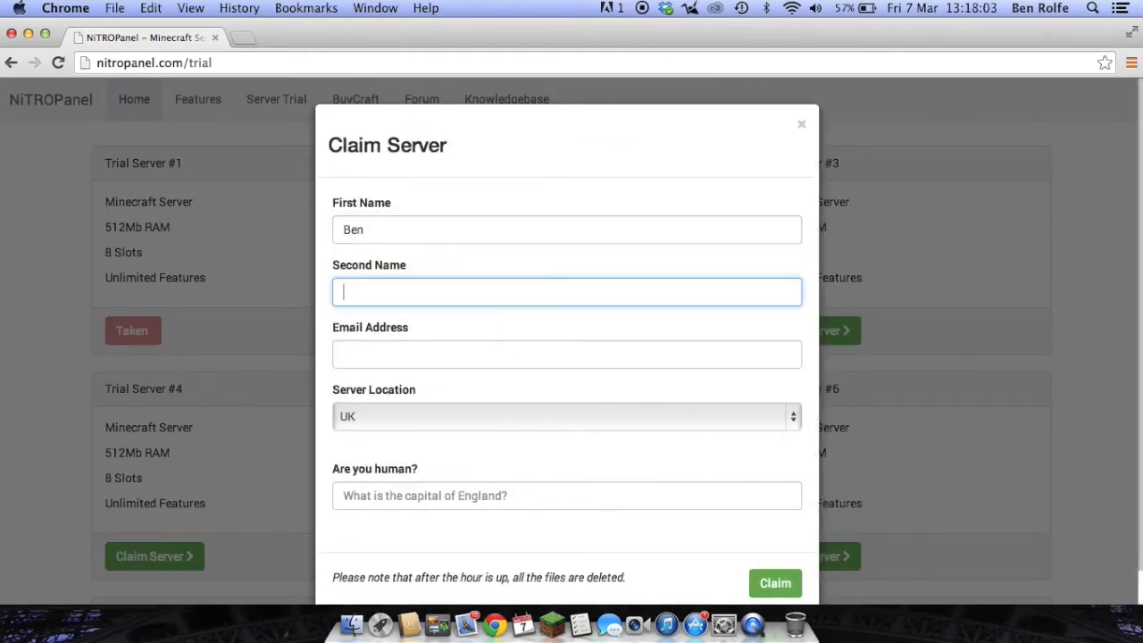
pyautogui.write('benro')
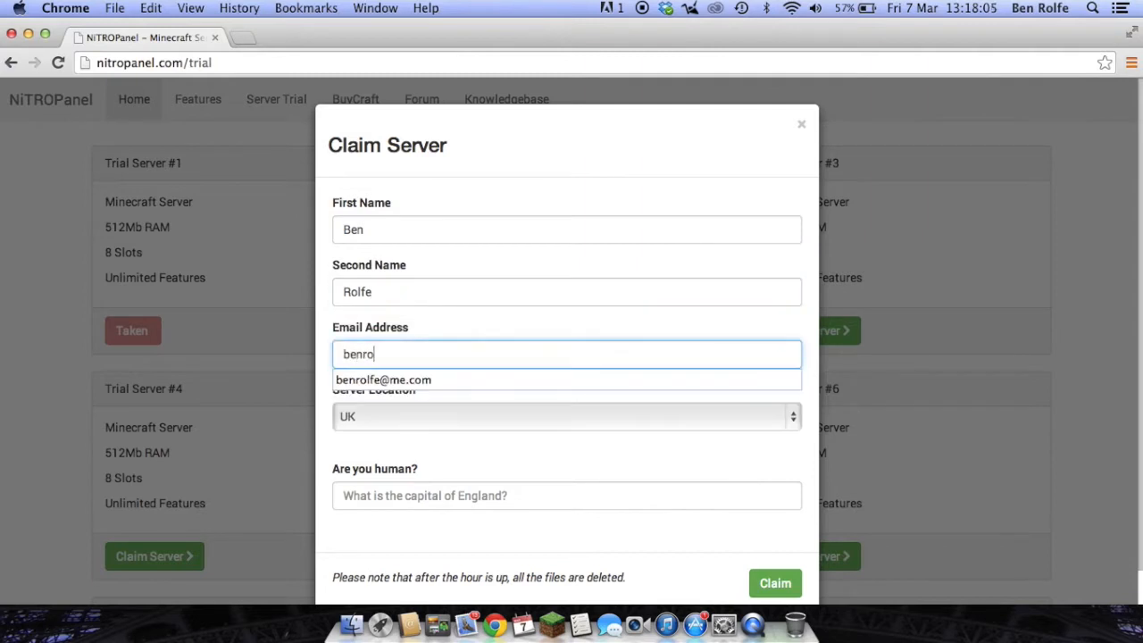
# Answer the are-you-human question with London and return to the email field.
pyautogui.click(382, 379)
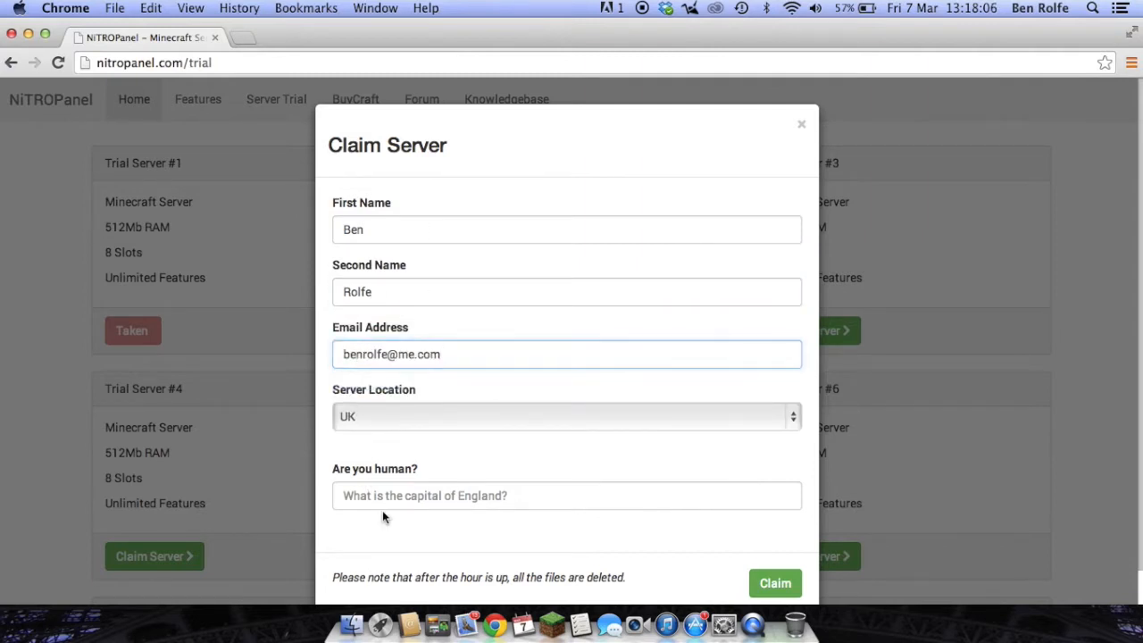
pyautogui.write('London')
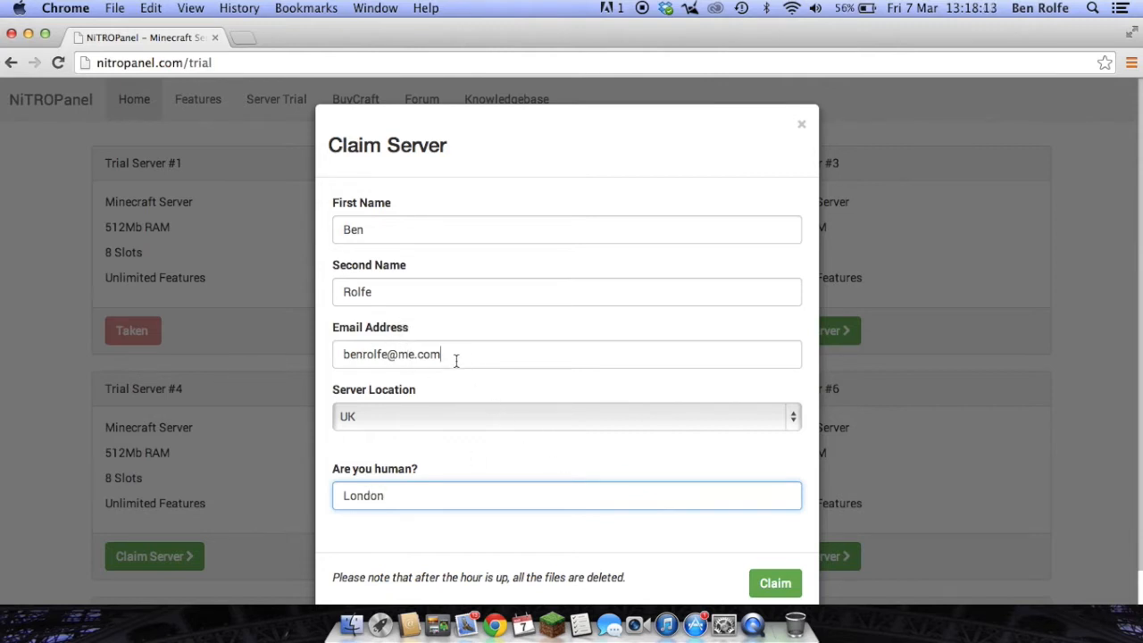
pyautogui.click(568, 354)
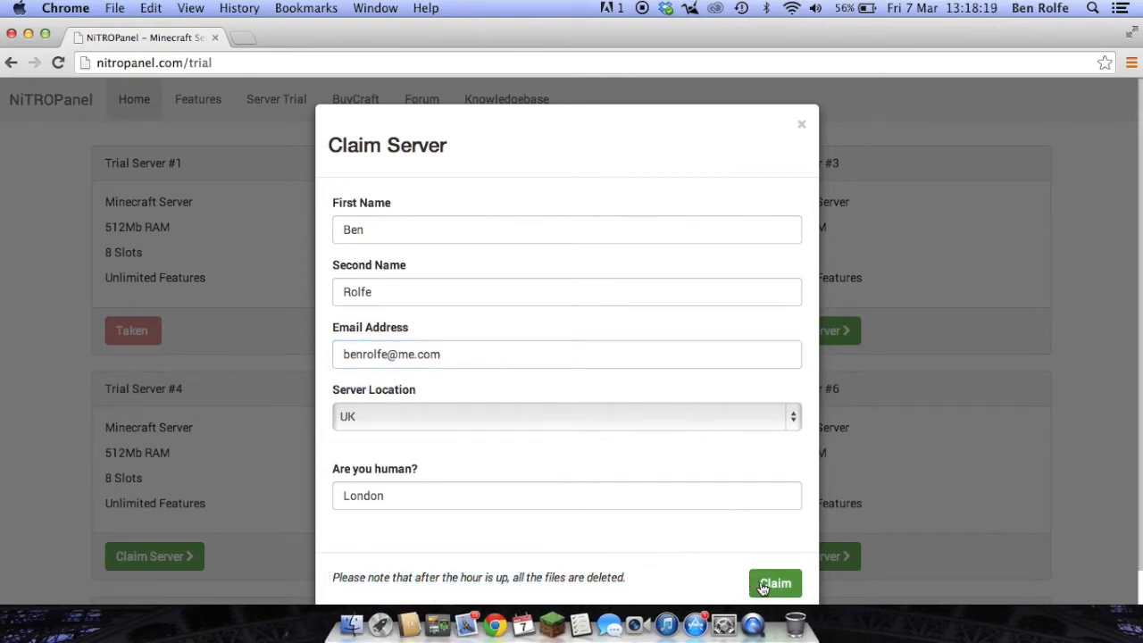
# Submit the claim, swap the rejected email for a new Gmail address and claim again successfully.
pyautogui.click(775, 582)
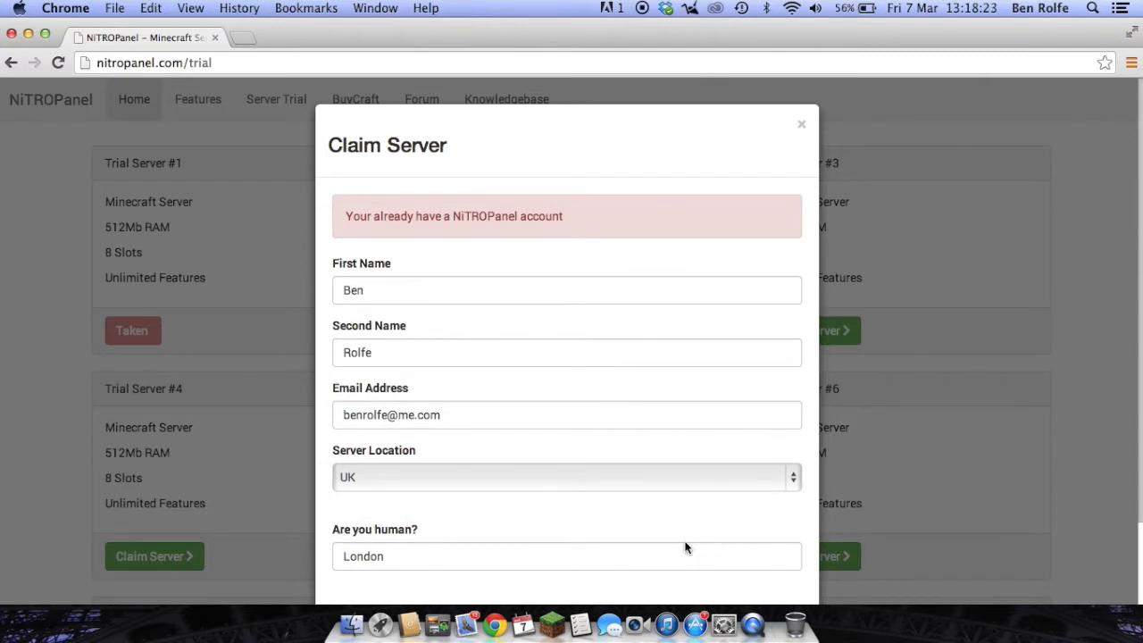
pyautogui.click(566, 415)
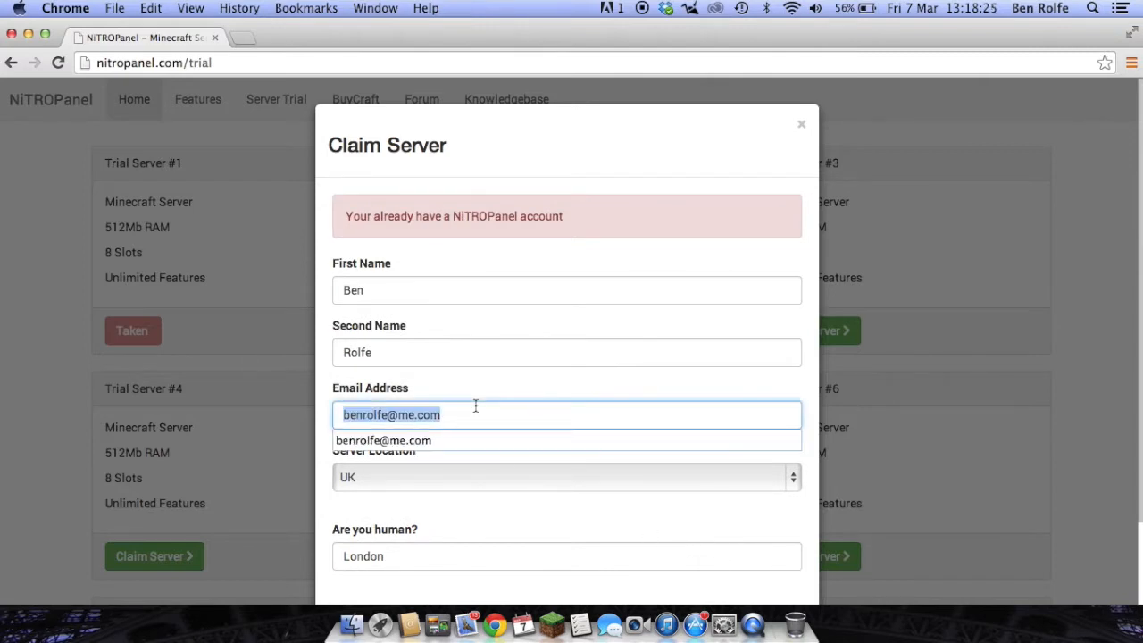
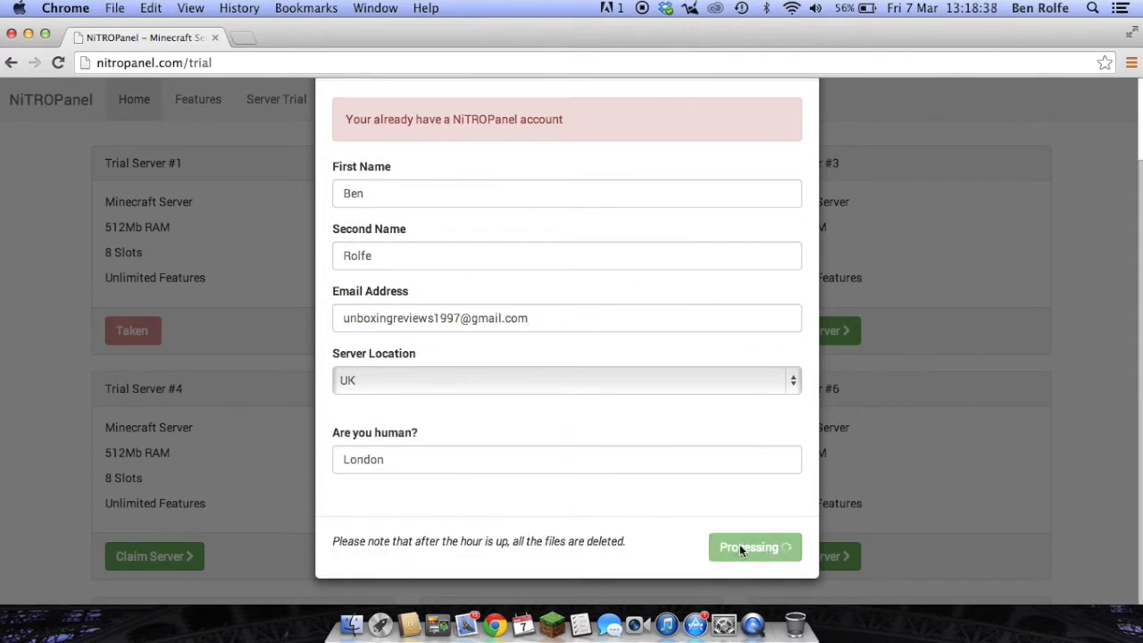
pyautogui.moveTo(711, 564)
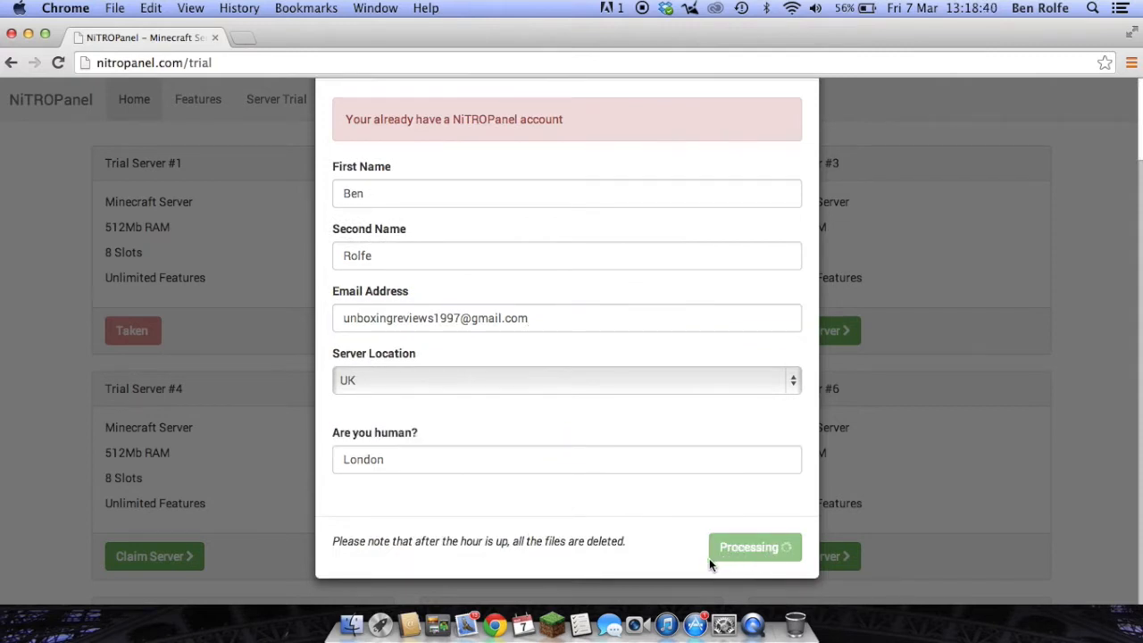
pyautogui.moveTo(689, 568)
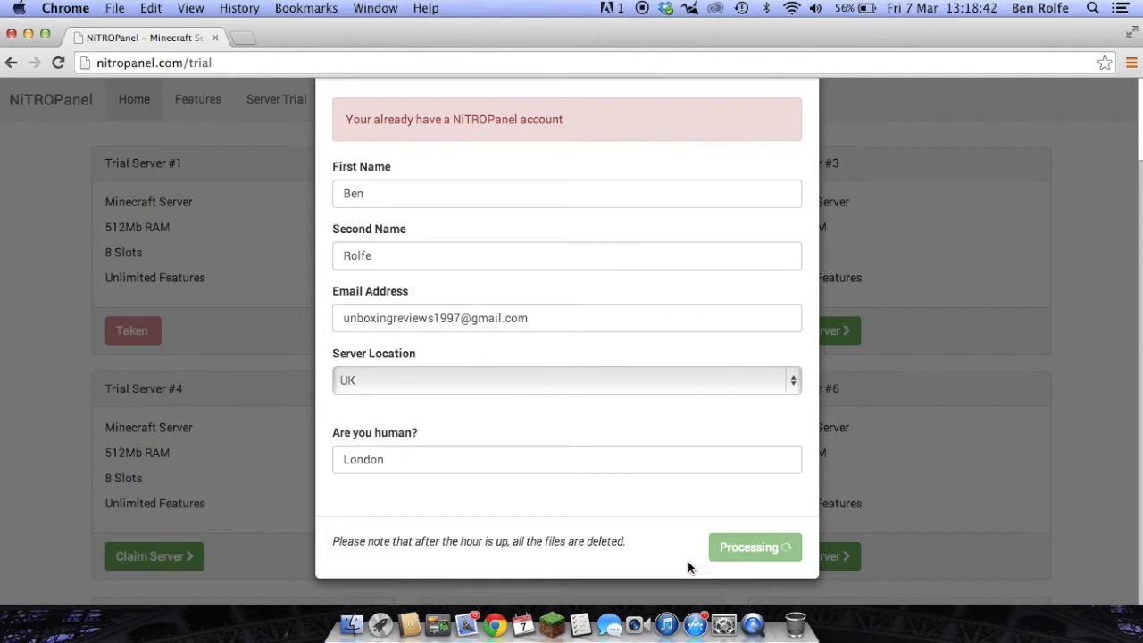
pyautogui.moveTo(682, 564)
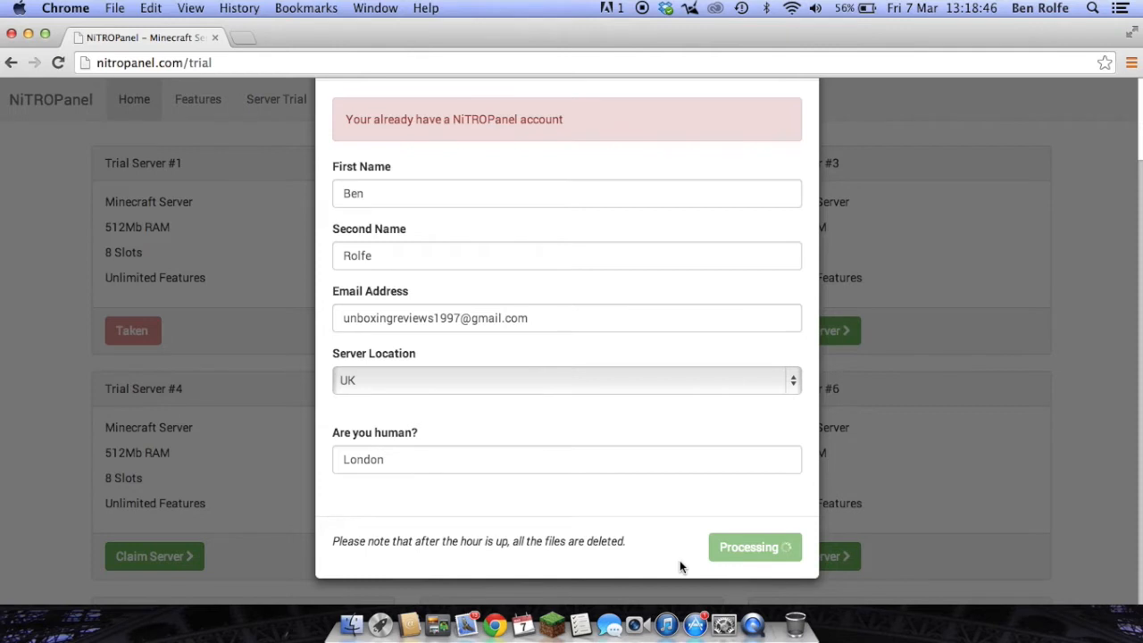
pyautogui.click(754, 546)
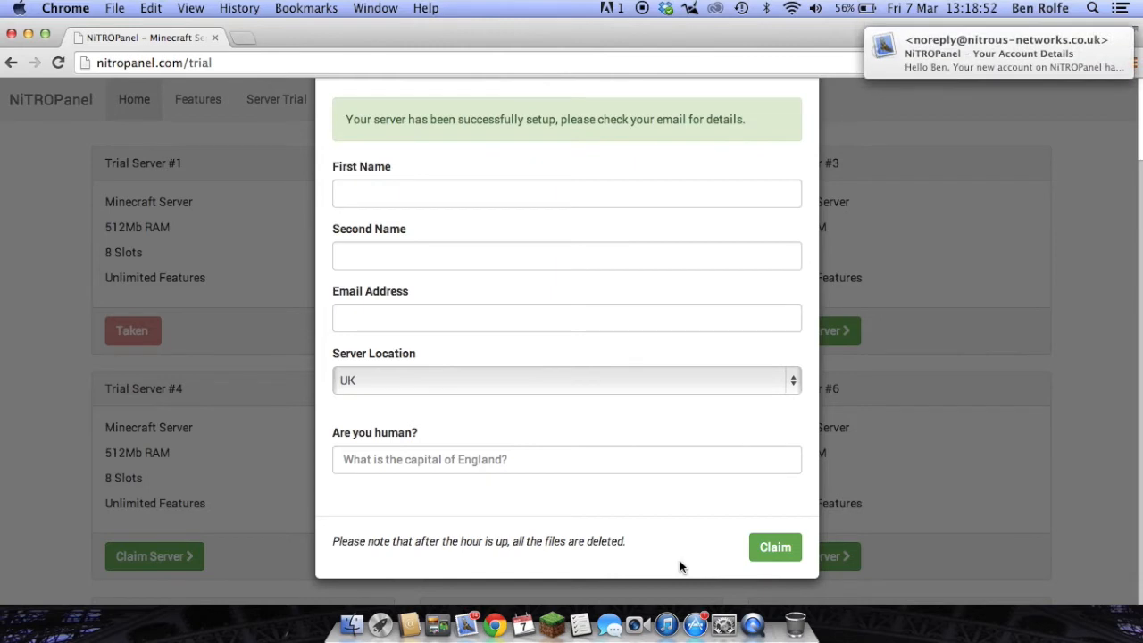
pyautogui.moveTo(805, 429)
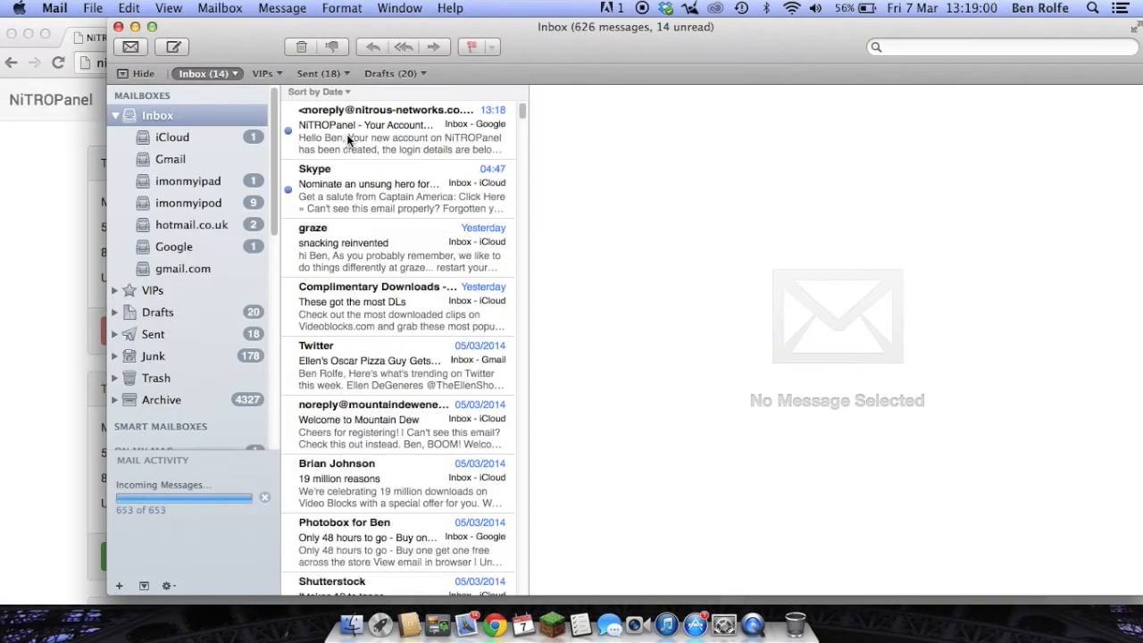
# Read the Server Setup Successful and Account Details emails and select the account password.
pyautogui.click(397, 135)
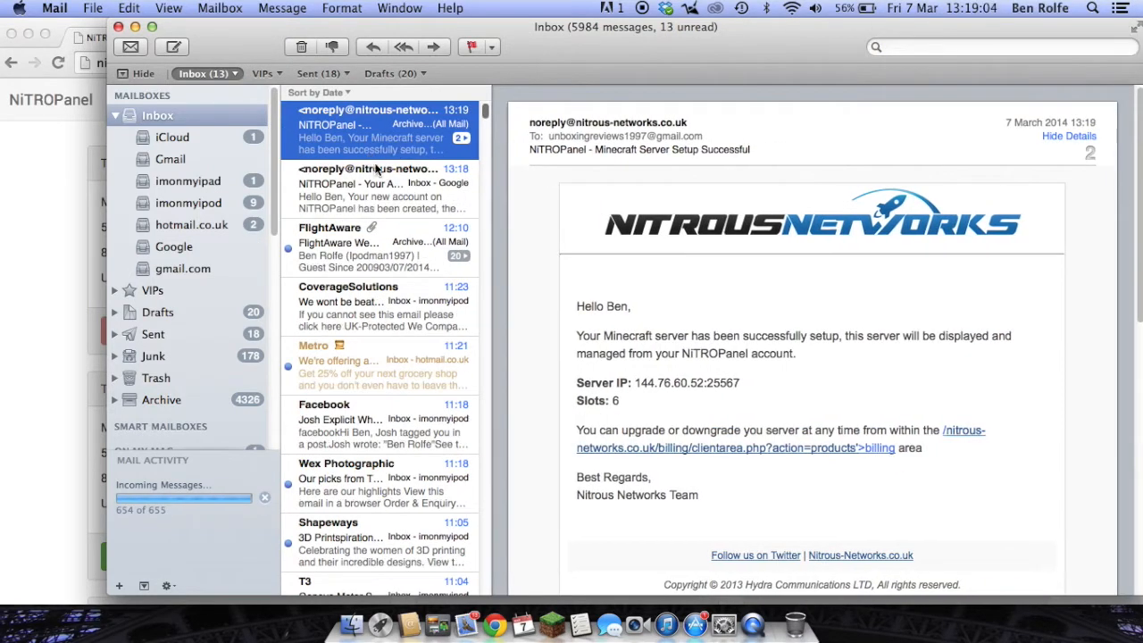
pyautogui.click(379, 188)
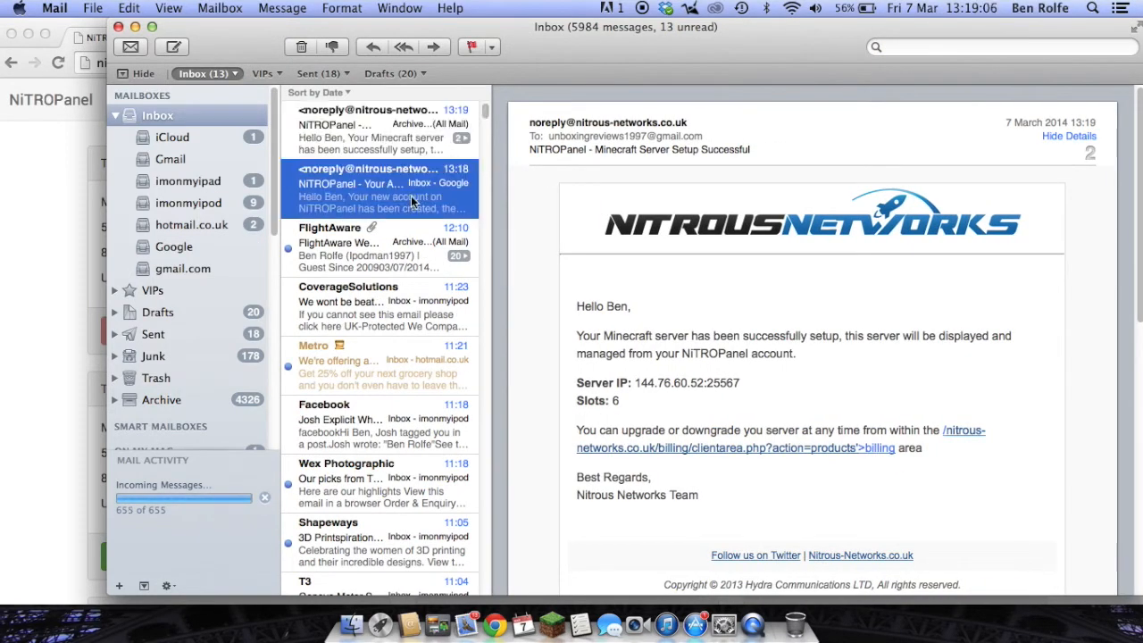
pyautogui.click(384, 188)
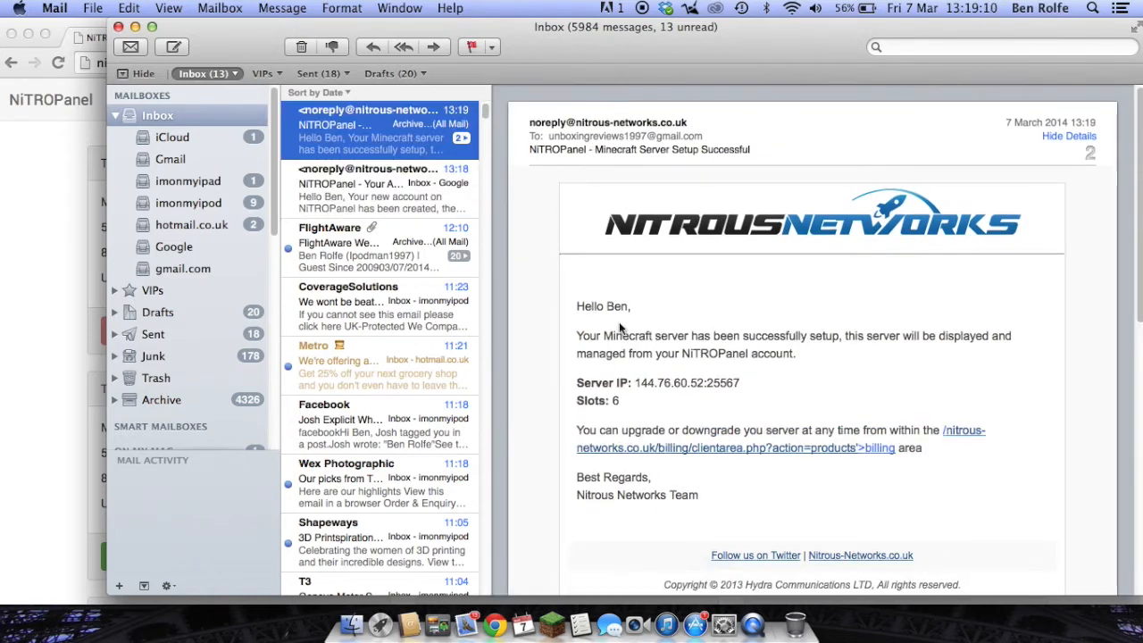
pyautogui.moveTo(625, 400)
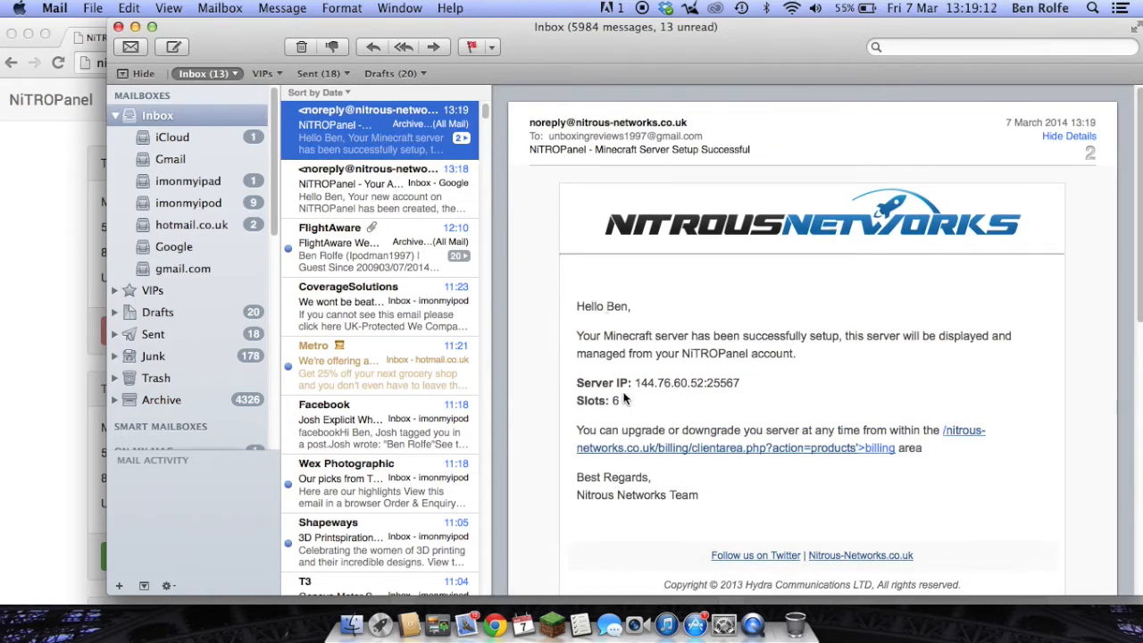
pyautogui.click(379, 187)
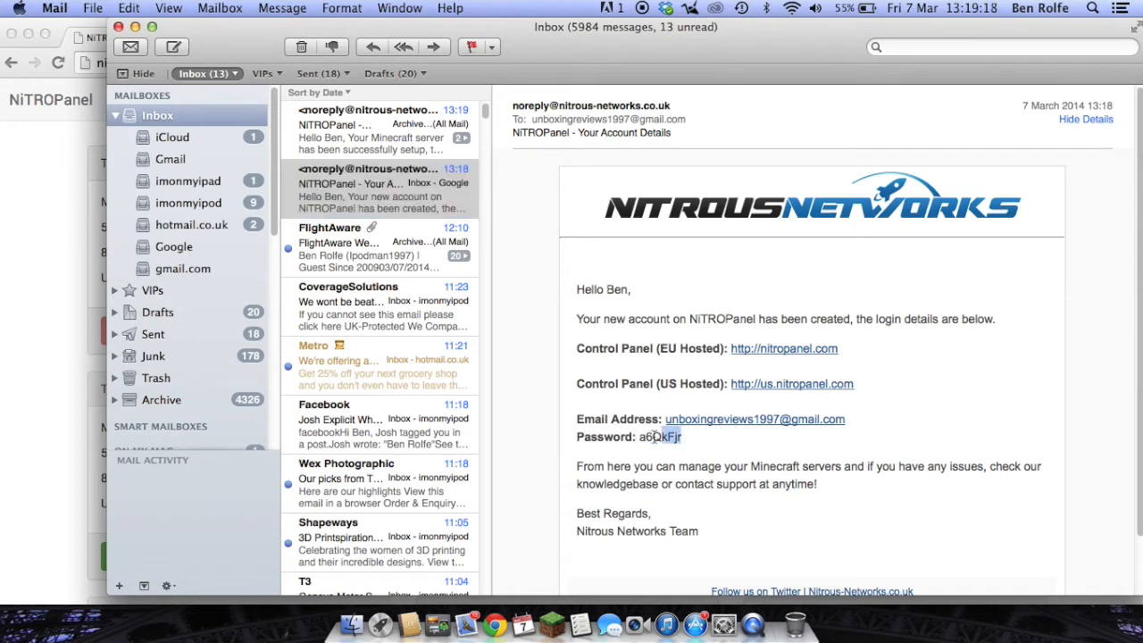
pyautogui.doubleClick(661, 436)
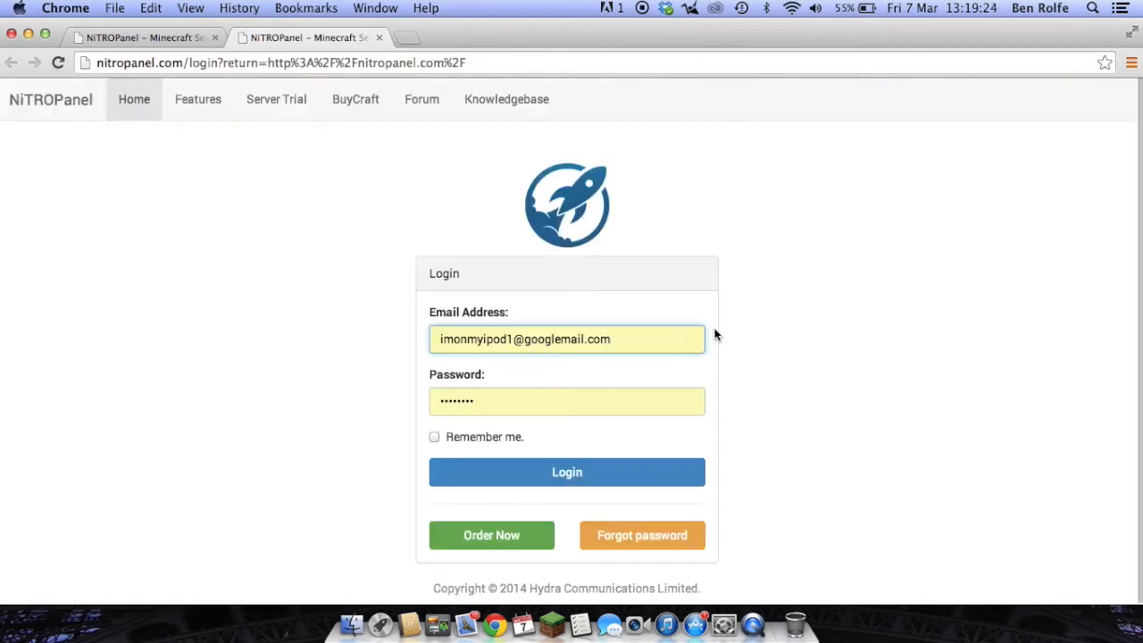
# Log in to NITROPanel with the new account email and password.
pyautogui.click(568, 340)
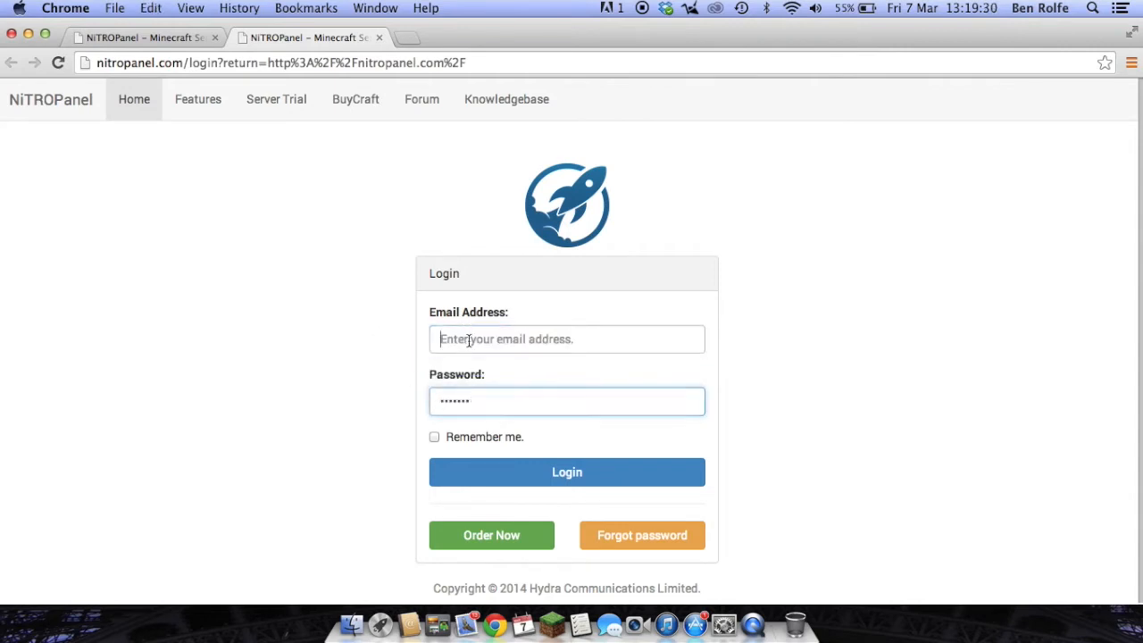
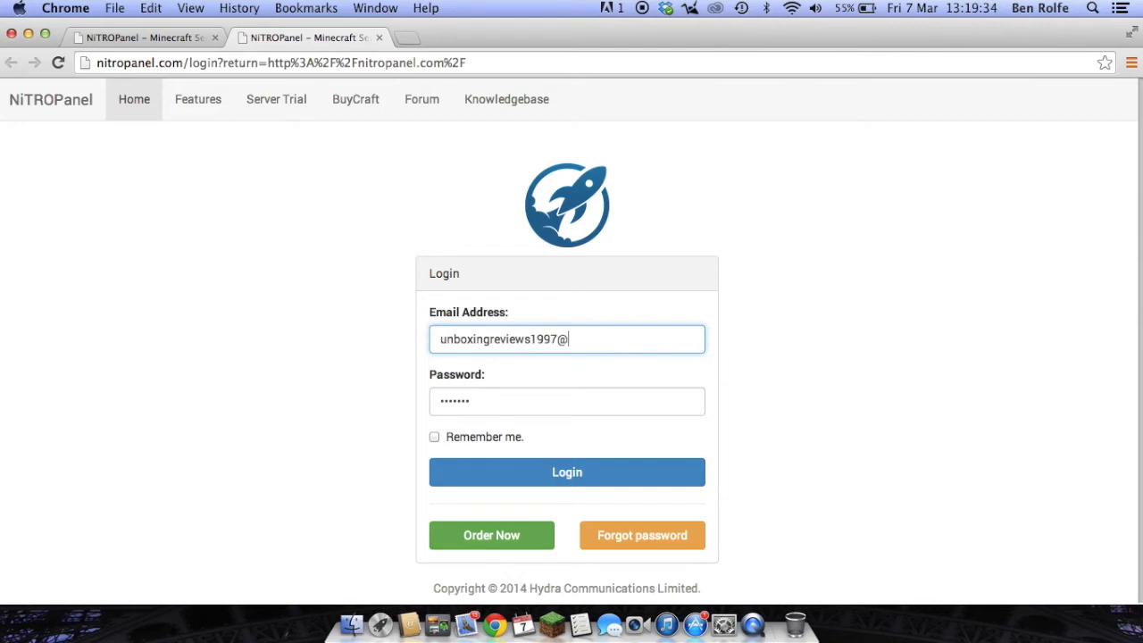
pyautogui.click(566, 471)
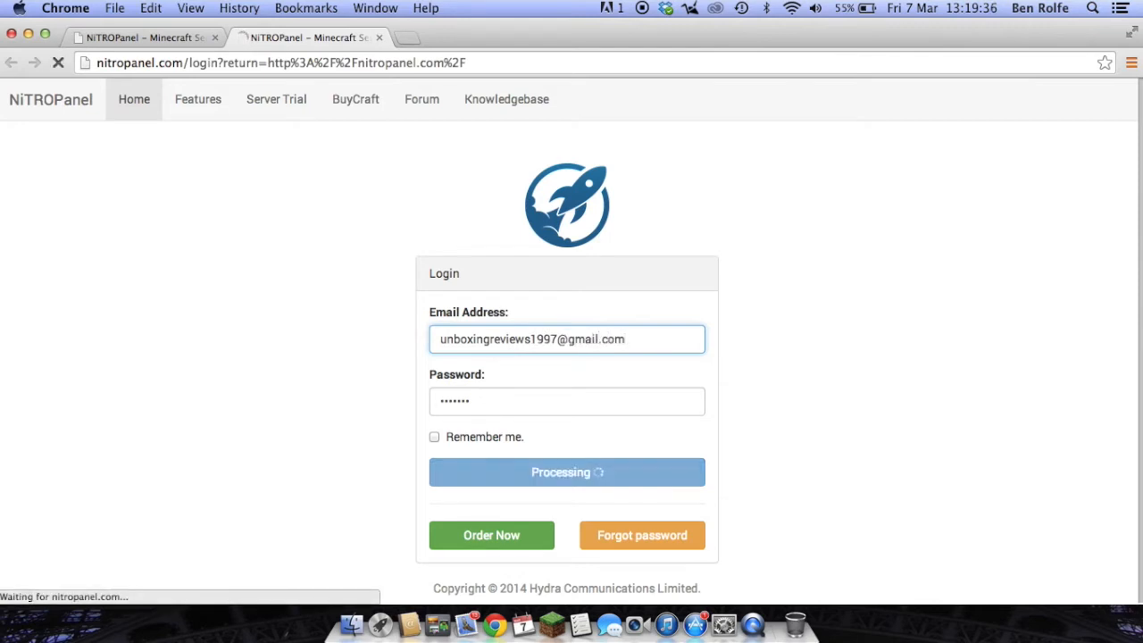
pyautogui.click(568, 471)
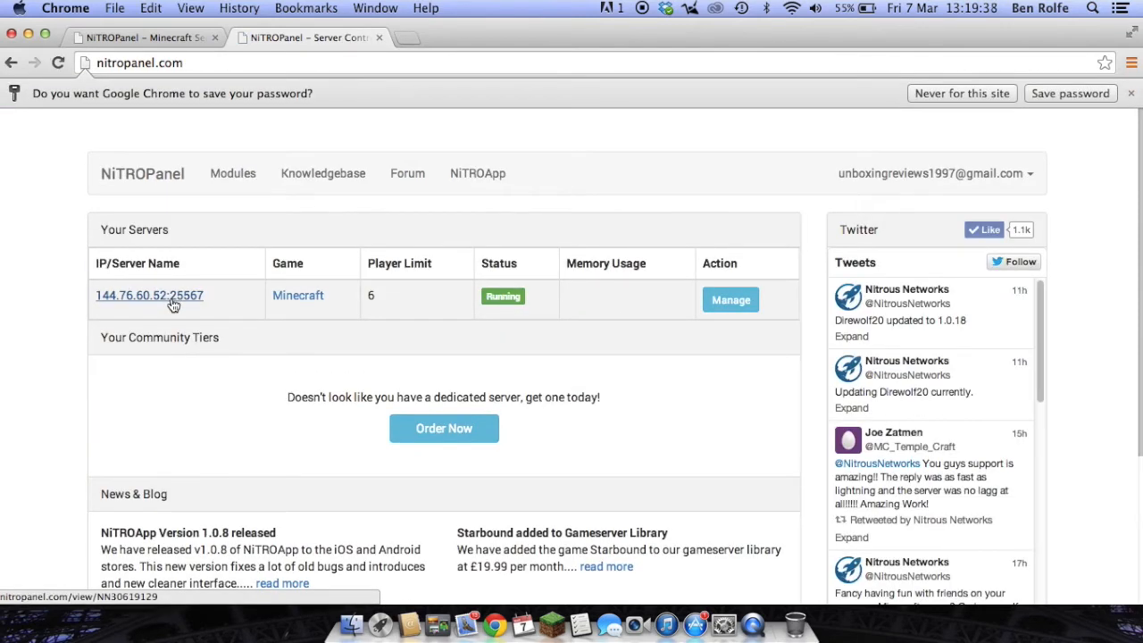
pyautogui.moveTo(743, 300)
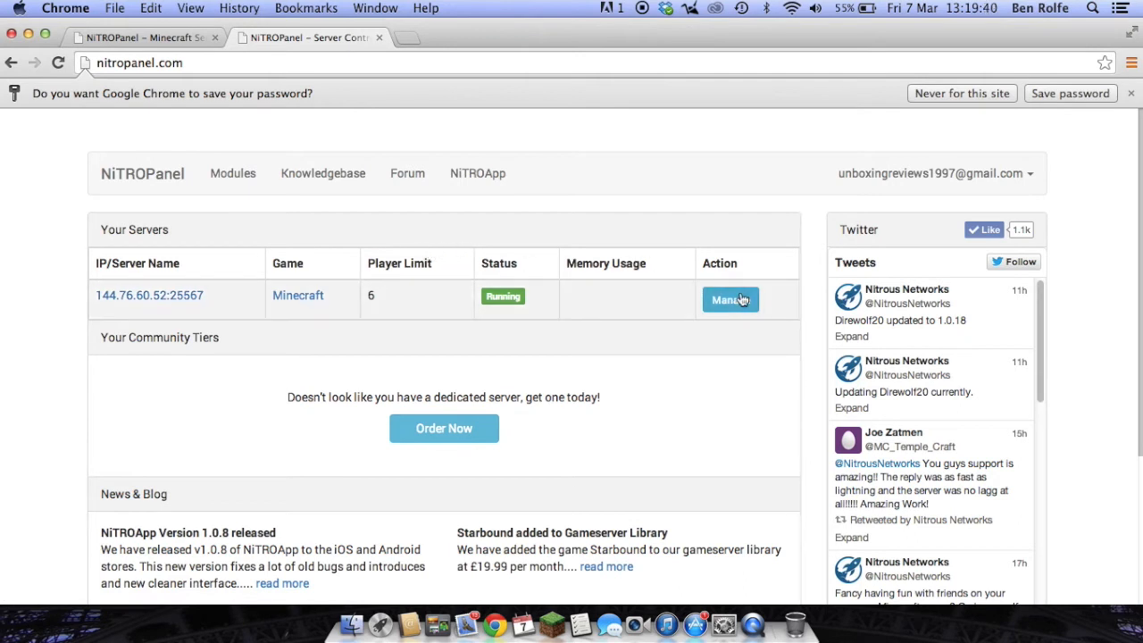
# Manage the running trial server 144.76.60.52:25567.
pyautogui.click(729, 300)
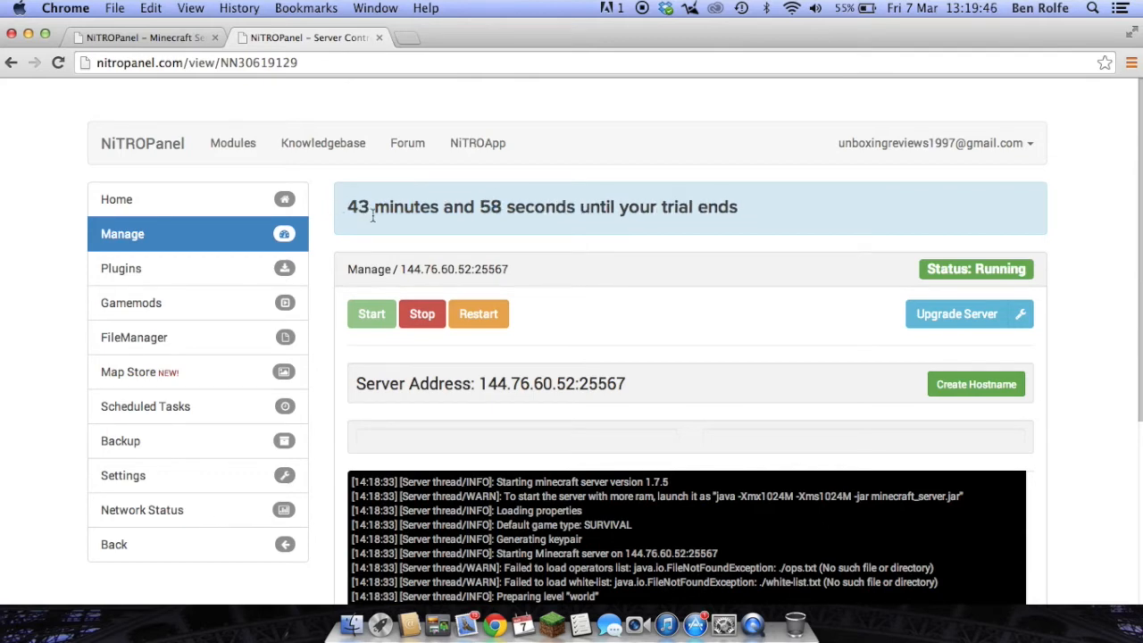
pyautogui.moveTo(372, 235)
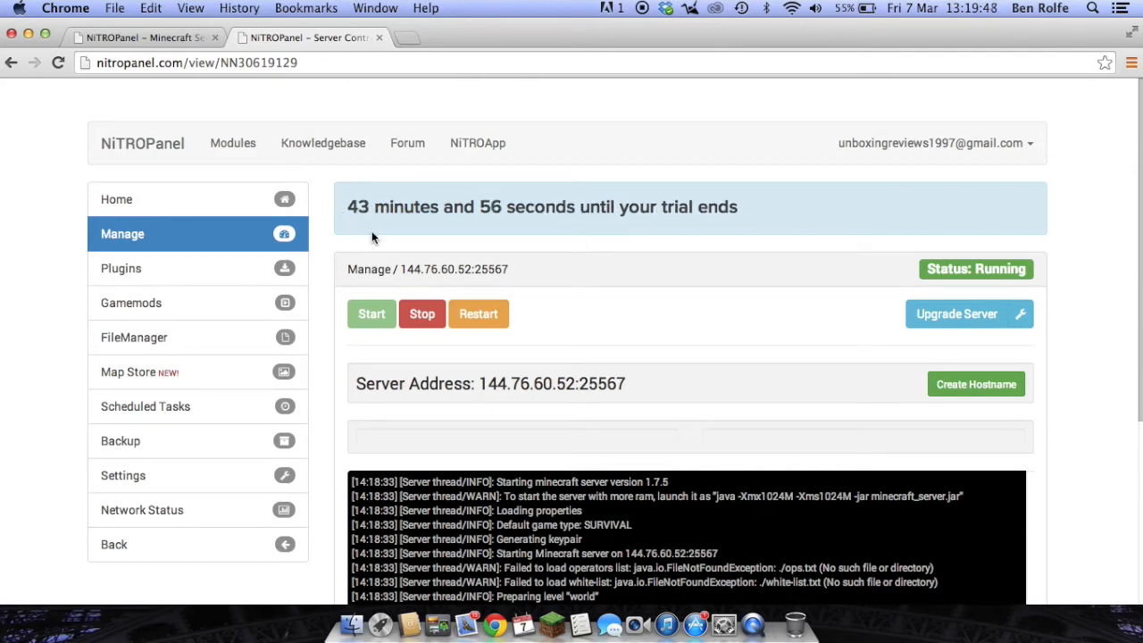
pyautogui.moveTo(489, 158)
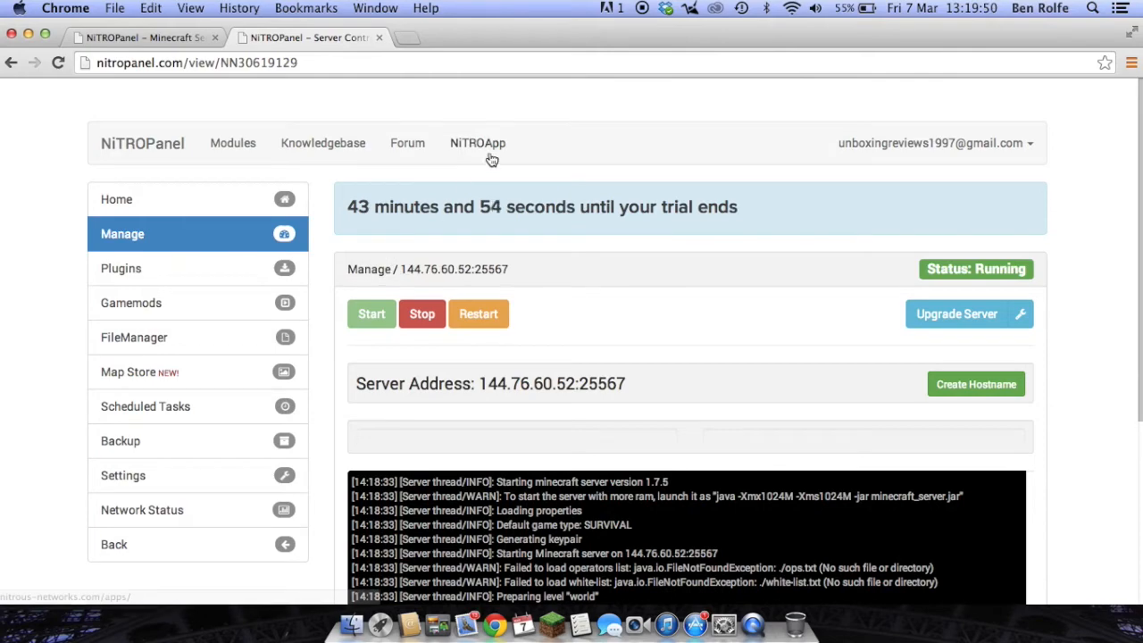
pyautogui.scroll(-3)
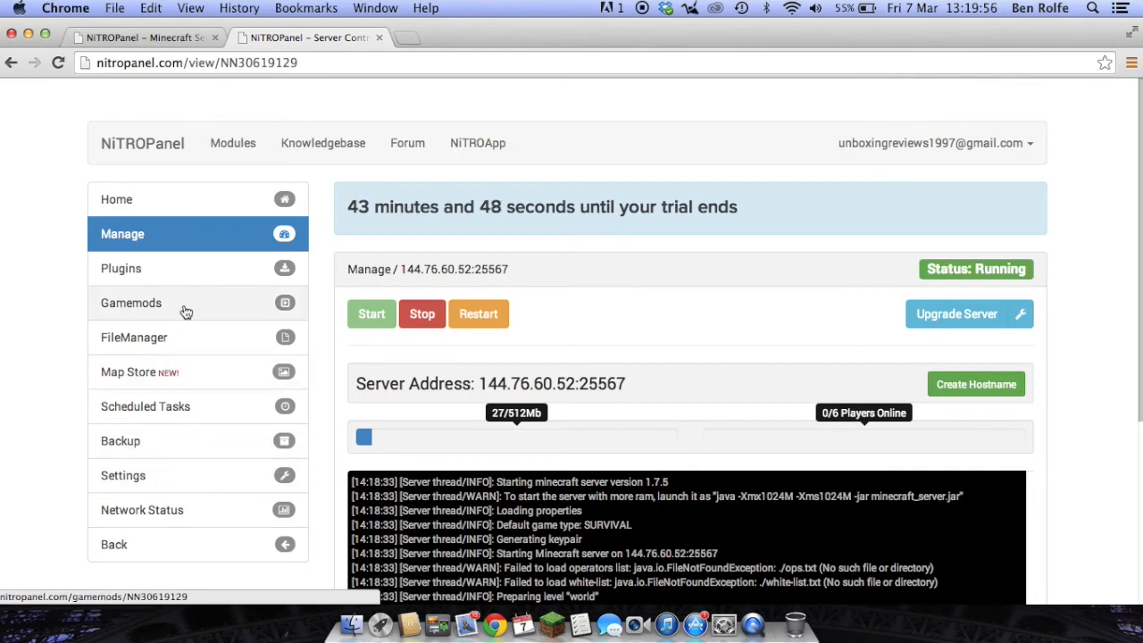
pyautogui.moveTo(364, 253)
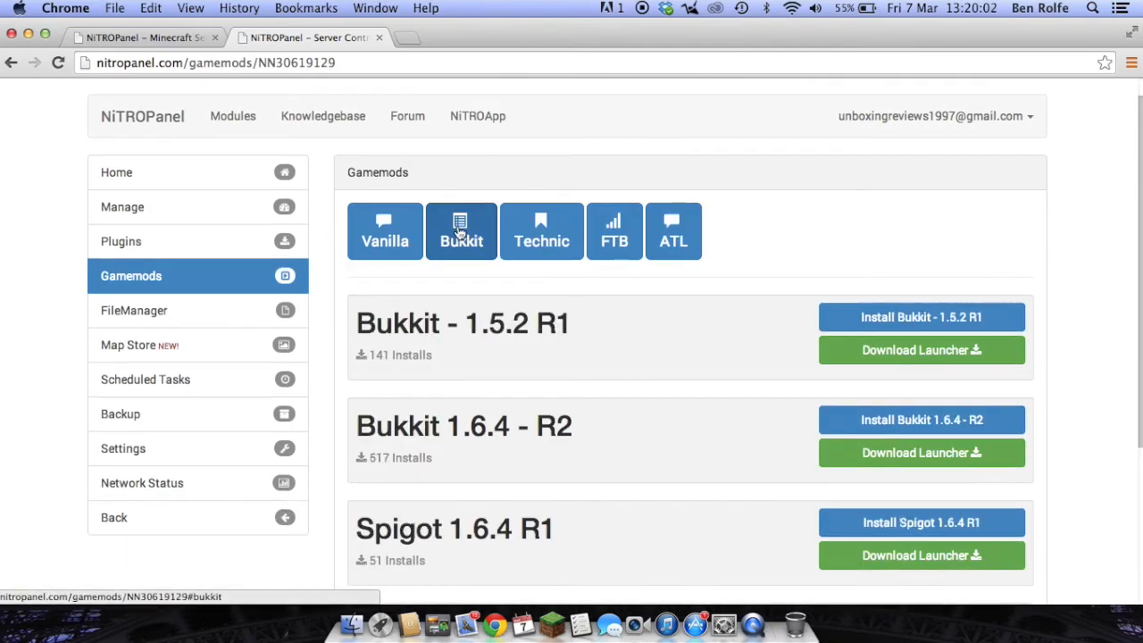
# Install the Bukkit 1.7.2 Beta Build from Gamemods and confirm it.
pyautogui.scroll(-3)
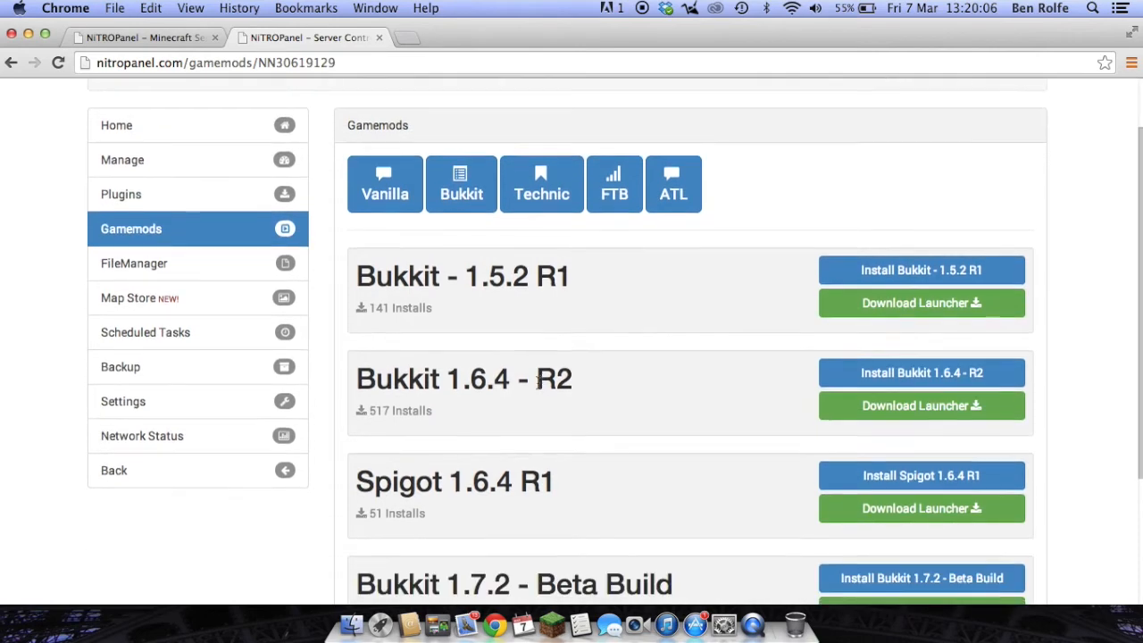
pyautogui.scroll(-3)
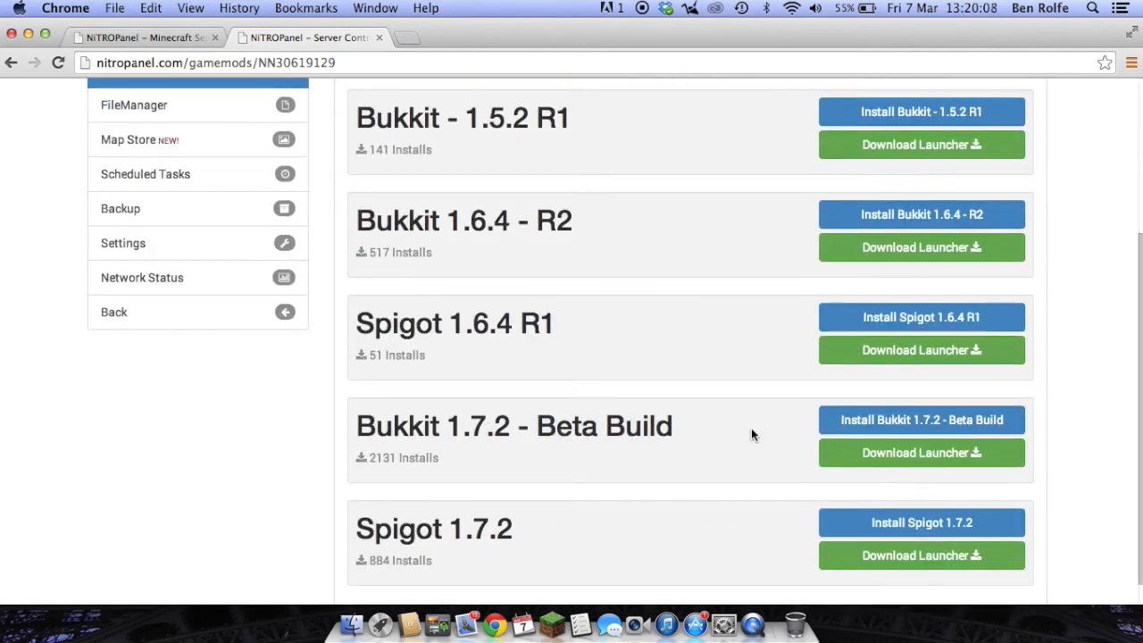
pyautogui.click(922, 419)
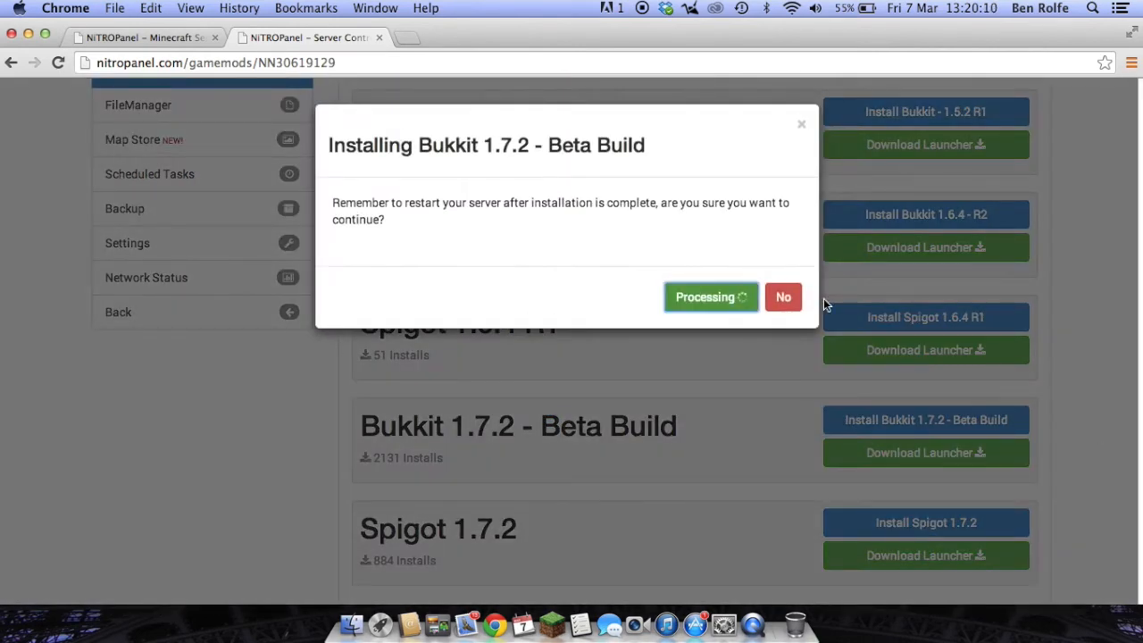
pyautogui.click(711, 297)
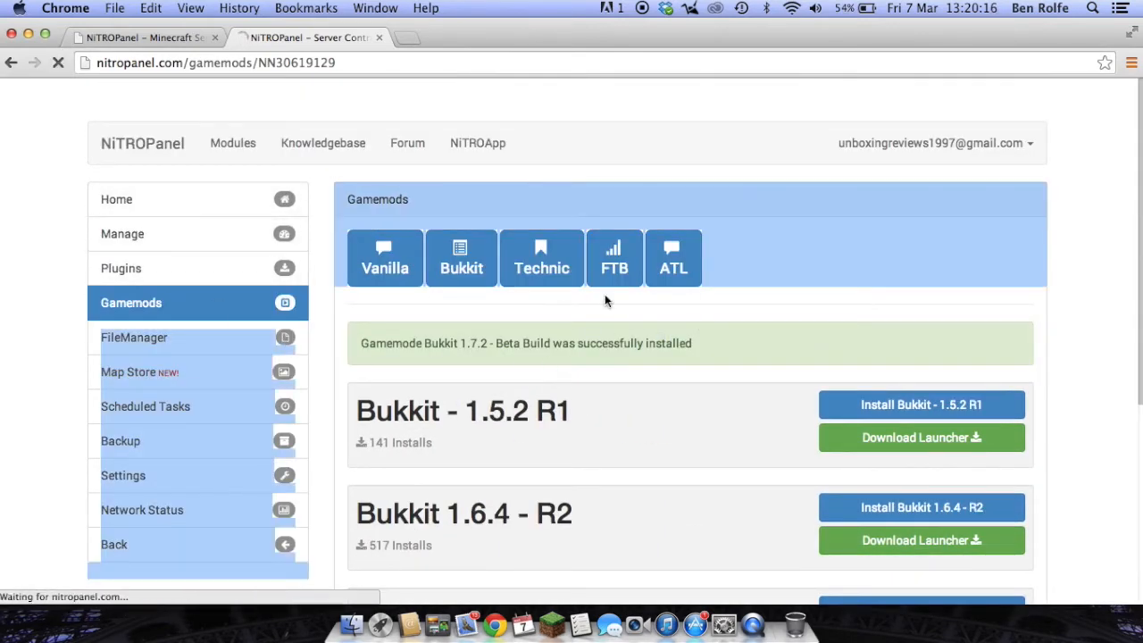
# Restart the server from the Manage page to apply Bukkit.
pyautogui.click(121, 233)
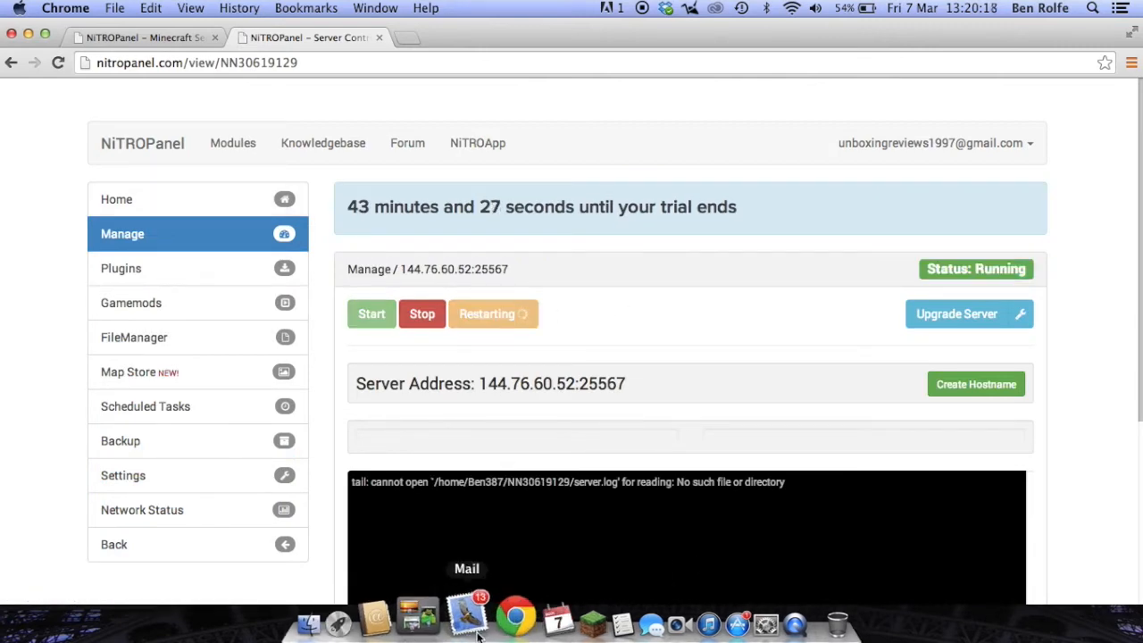
pyautogui.click(464, 625)
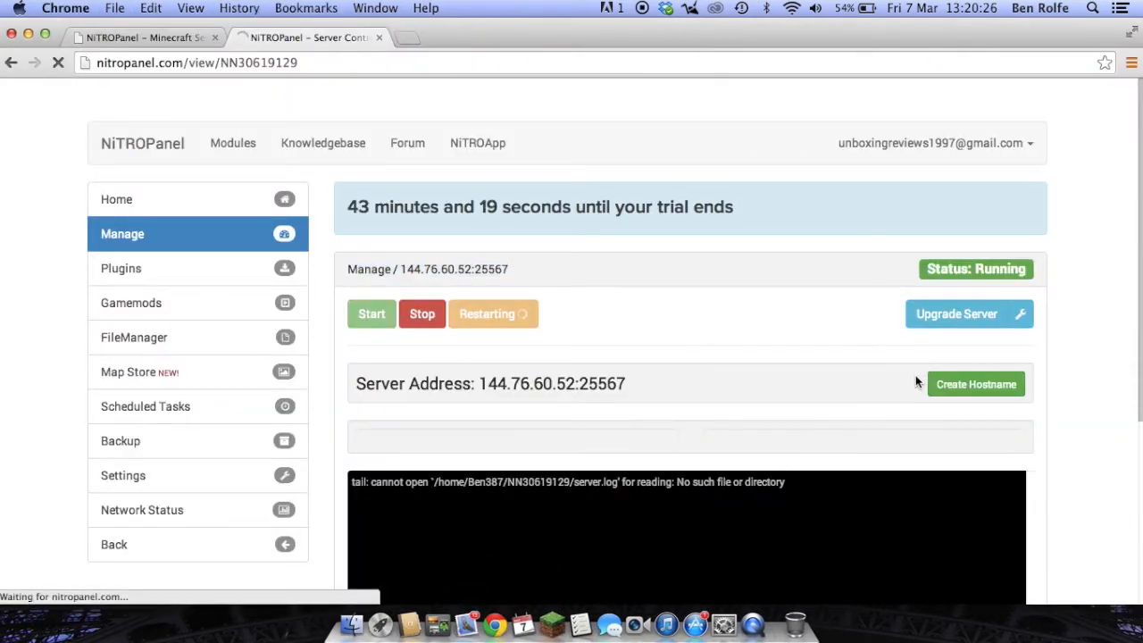
# Try to create the custom hostname test, which is rejected as taken.
pyautogui.click(975, 384)
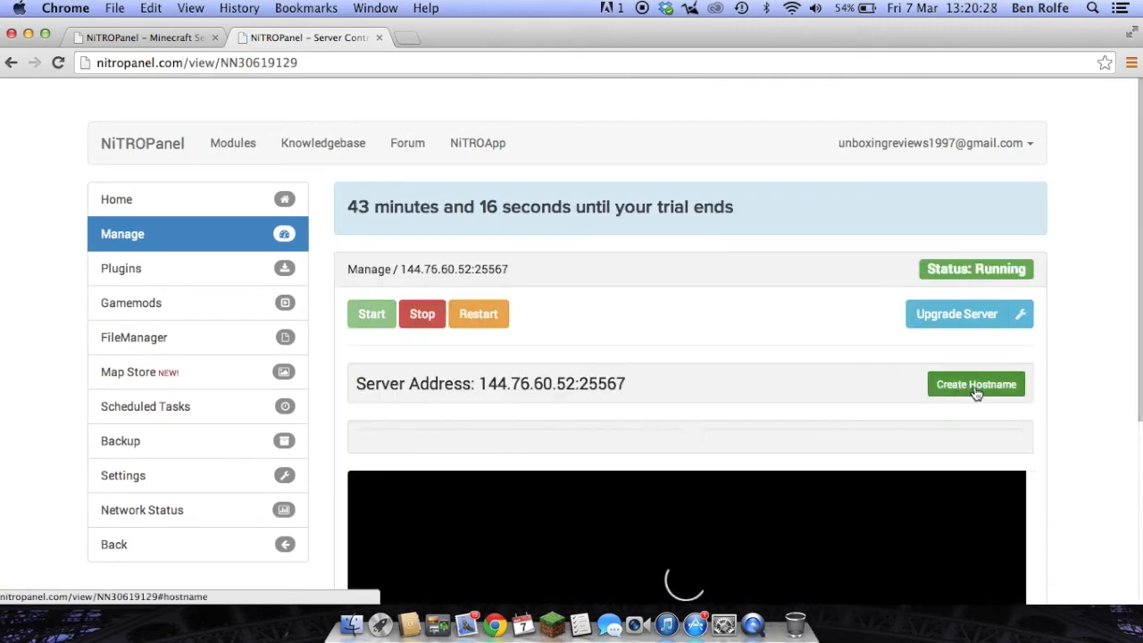
pyautogui.click(975, 382)
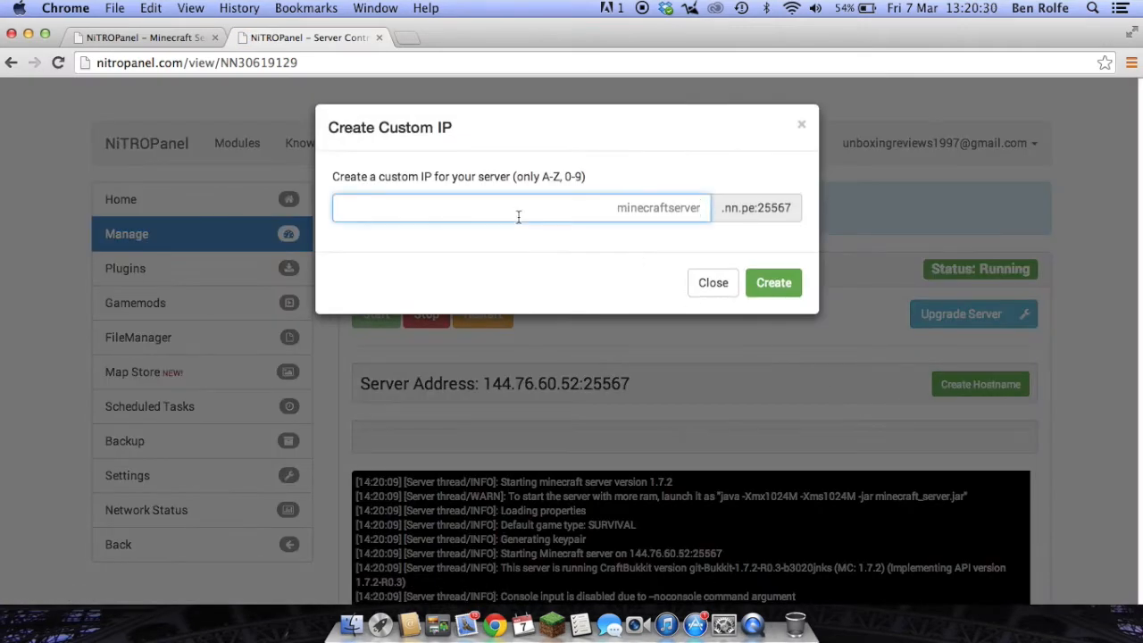
pyautogui.write('test')
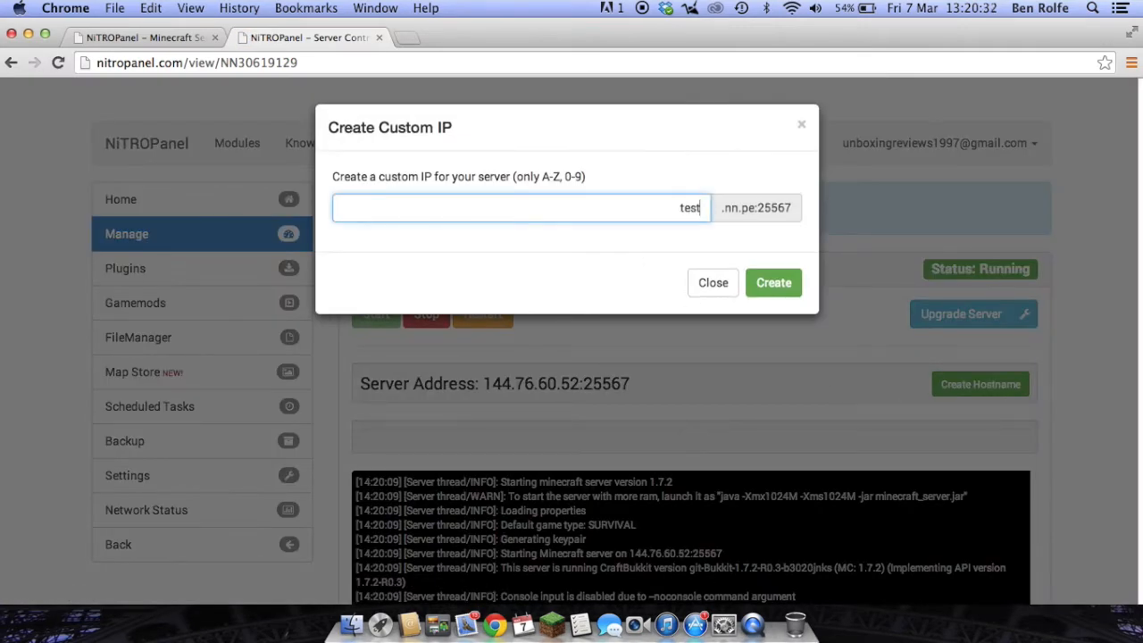
pyautogui.moveTo(757, 260)
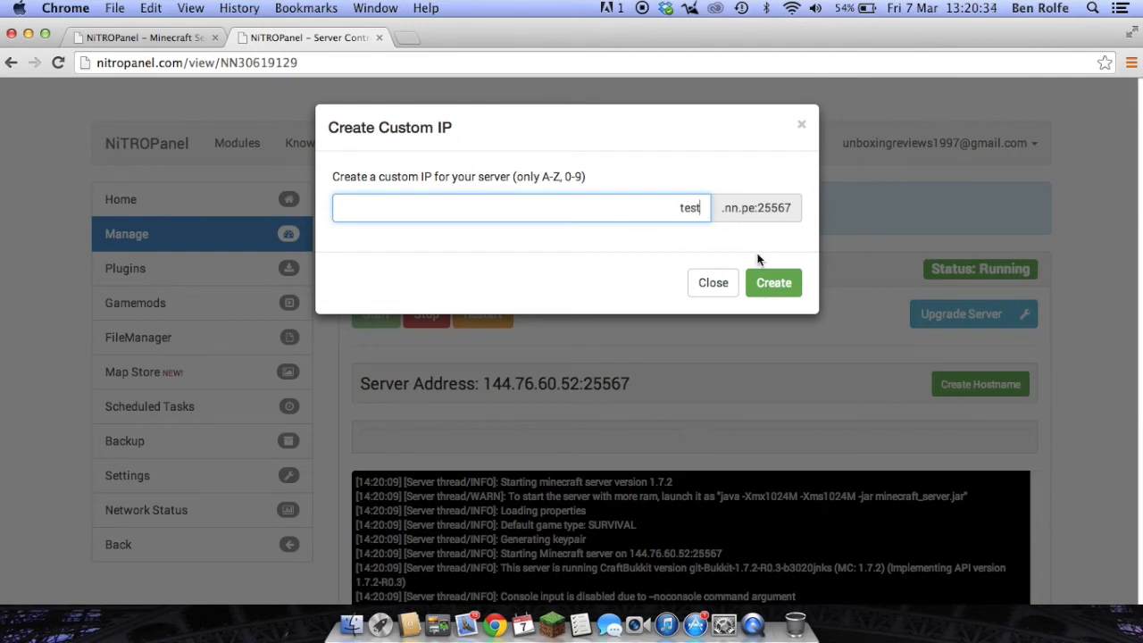
pyautogui.click(754, 282)
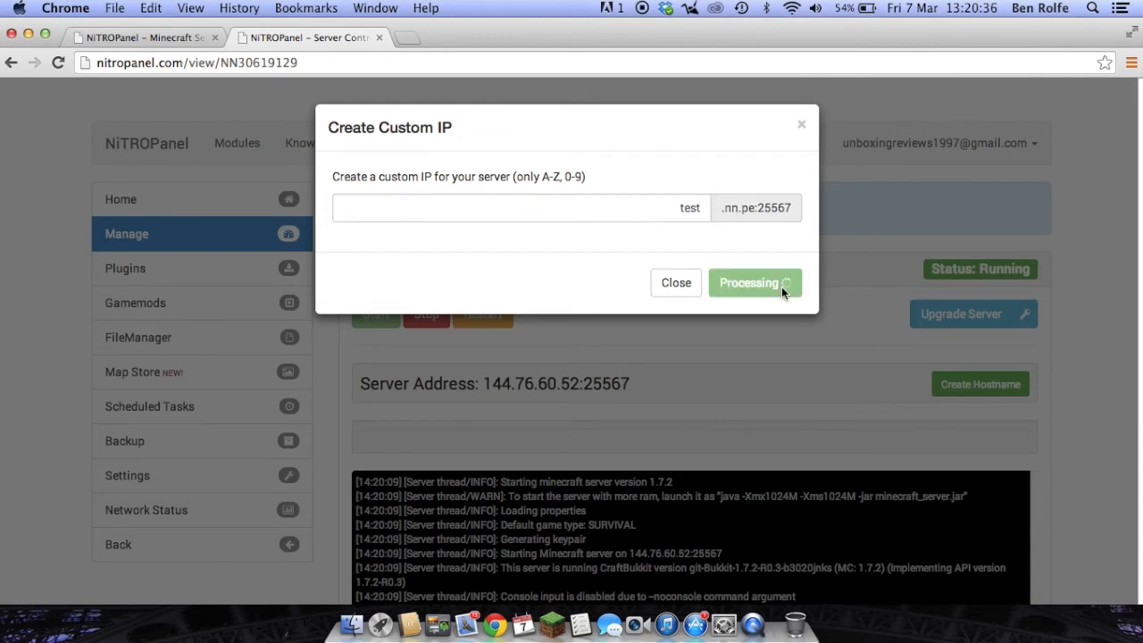
# Create the hostname testnitro instead, giving testnitro.nn.pe:25567.
pyautogui.click(753, 282)
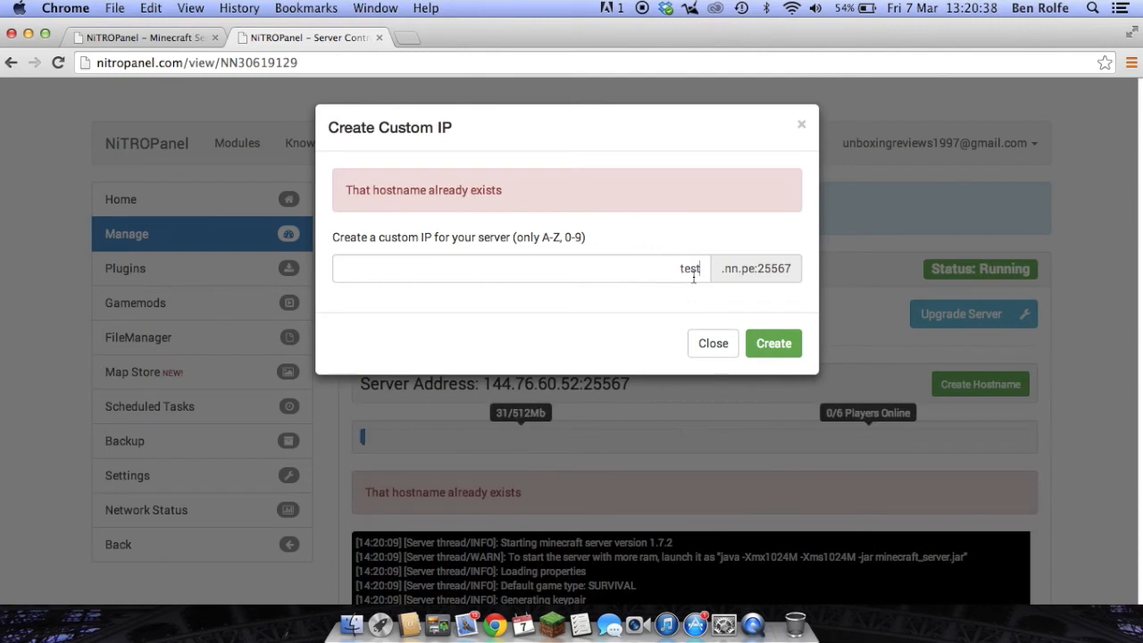
pyautogui.write('minecraftserver')
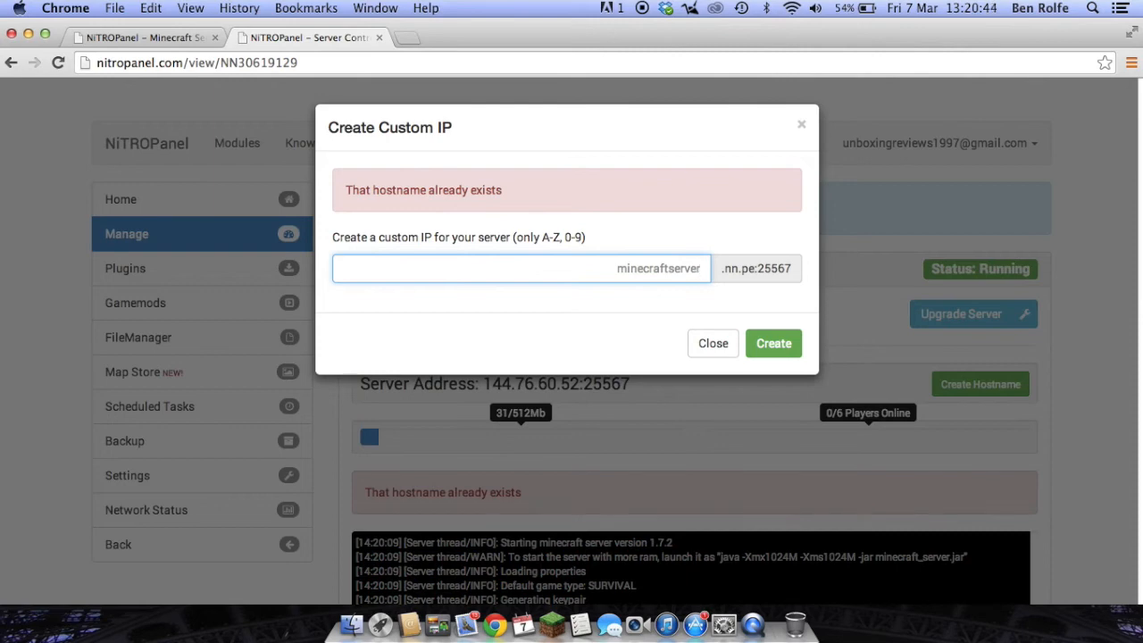
pyautogui.write('testnit')
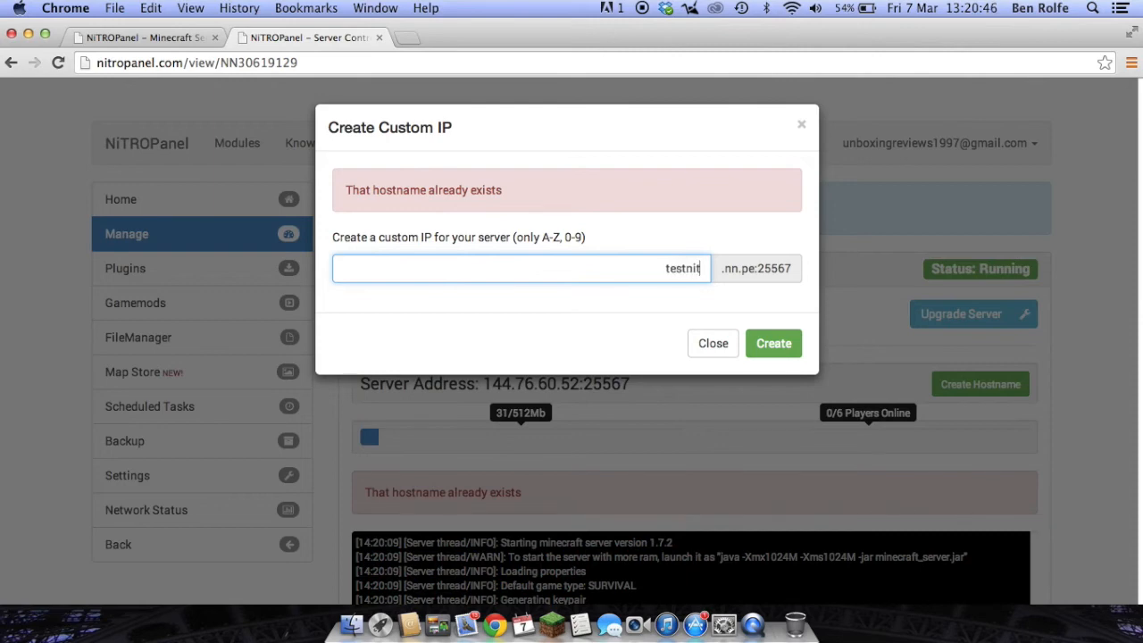
pyautogui.click(774, 343)
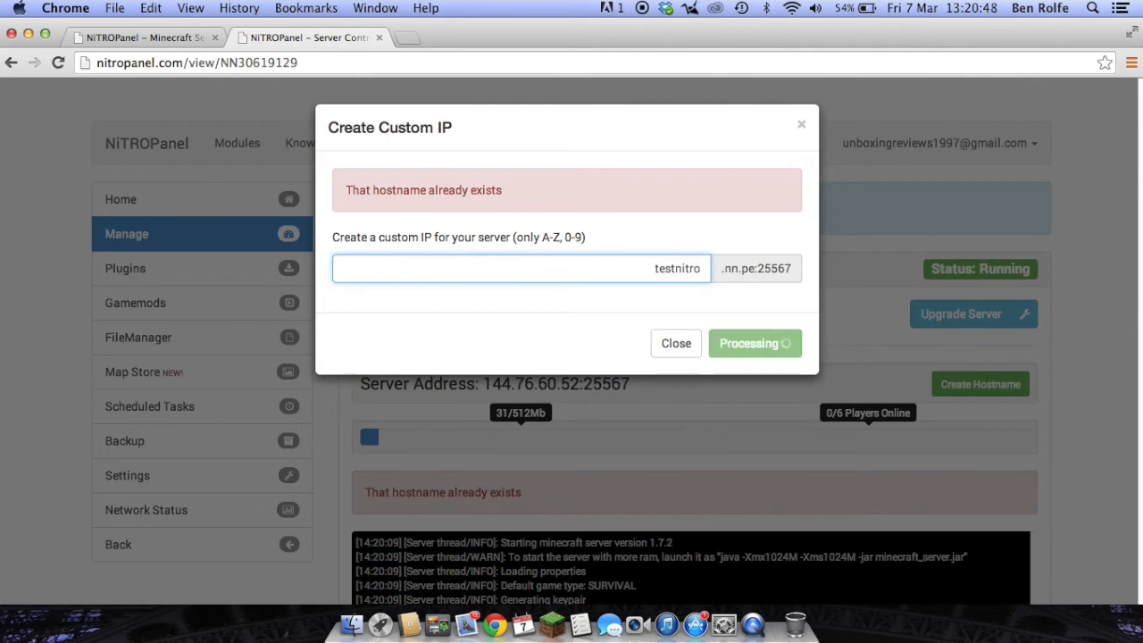
pyautogui.click(753, 343)
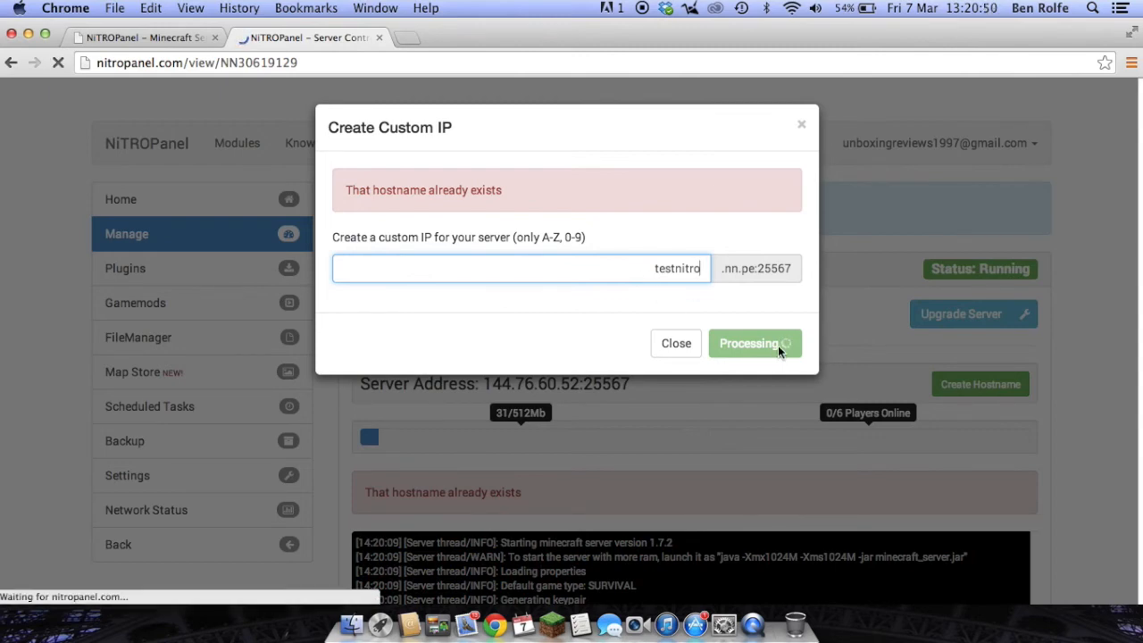
pyautogui.click(754, 343)
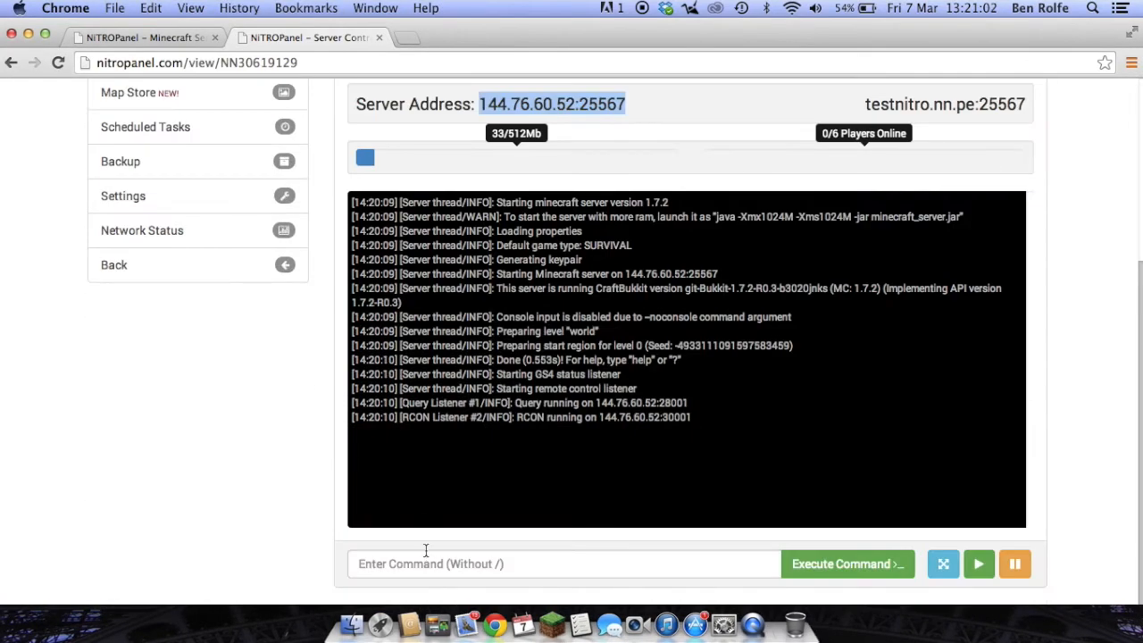
# Execute an op command for your own player in the server console.
pyautogui.write('op unboxin')
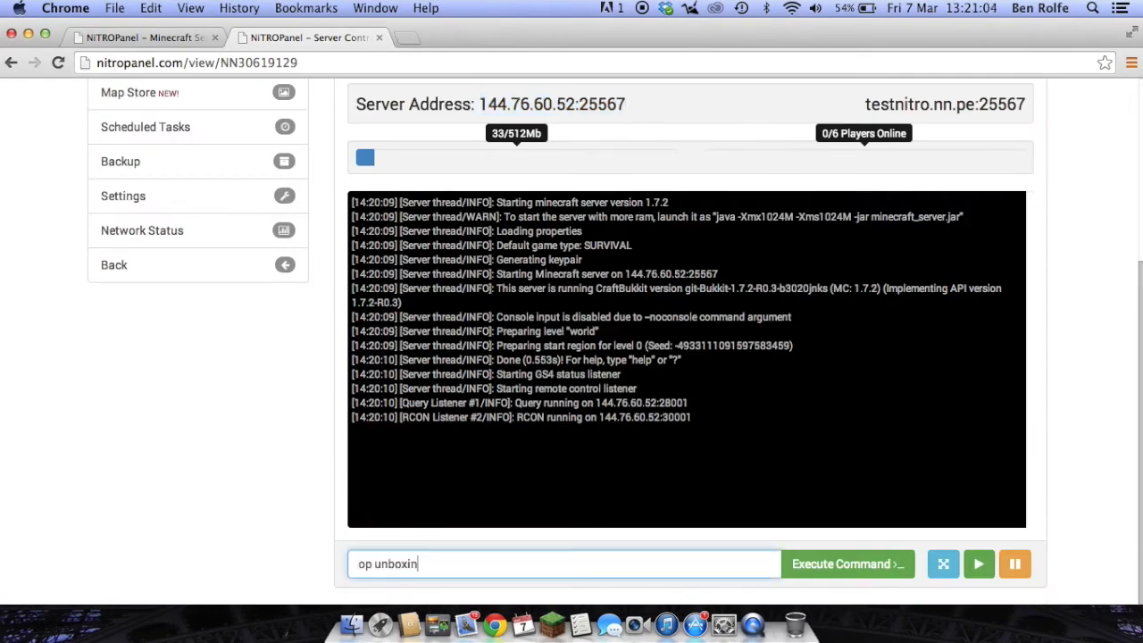
pyautogui.click(546, 618)
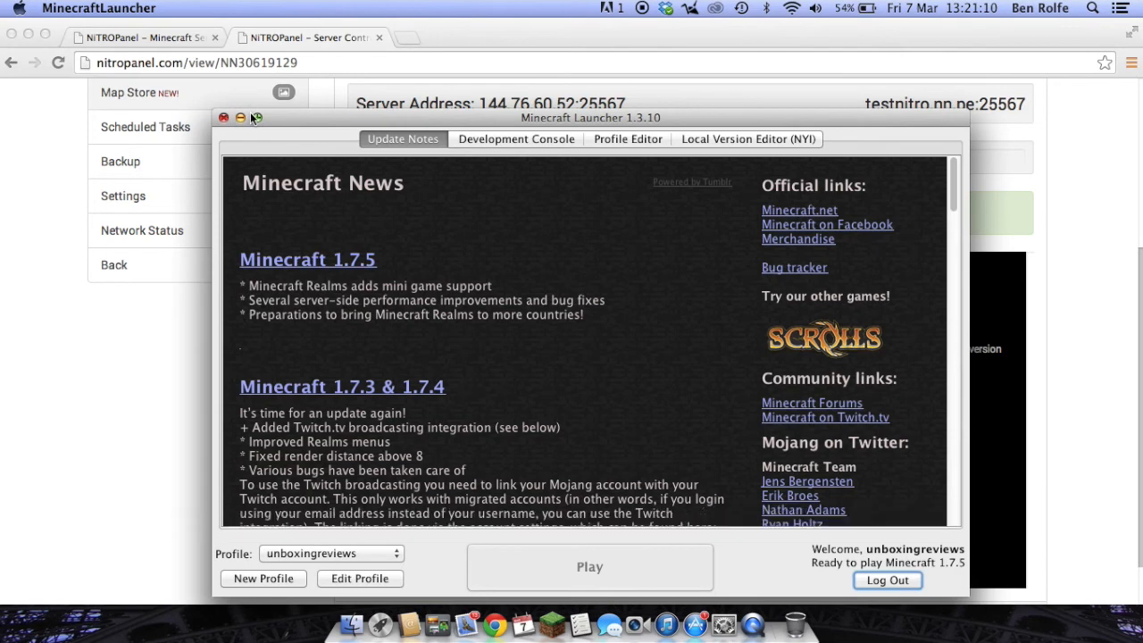
# Play Minecraft, refresh Multiplayer and join the trial server showing 0/6 players.
pyautogui.click(225, 118)
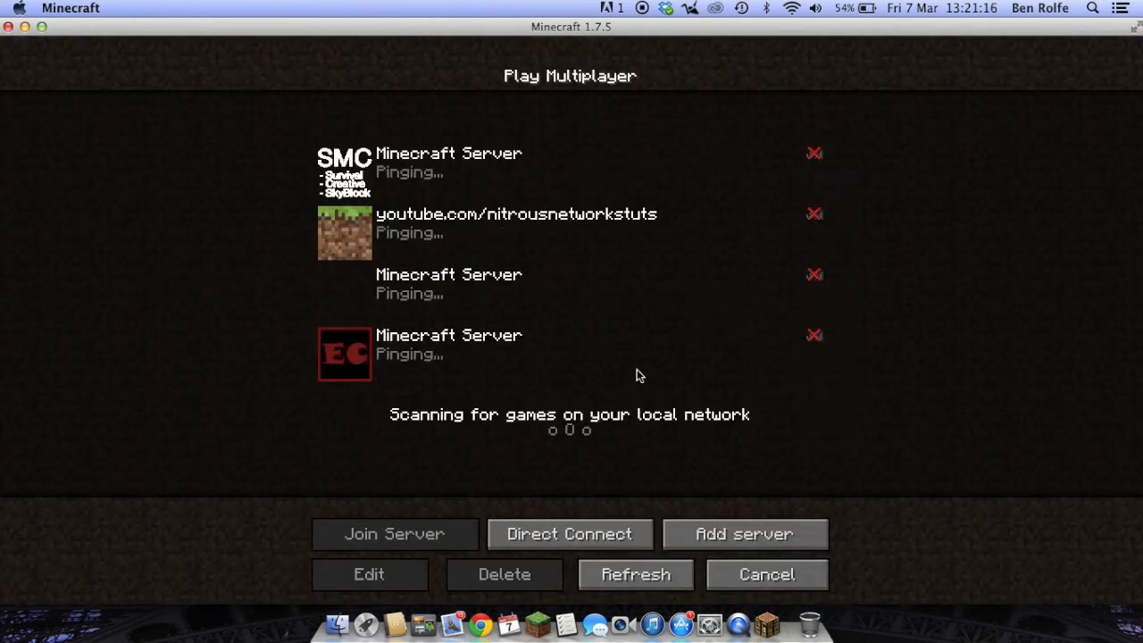
pyautogui.click(370, 575)
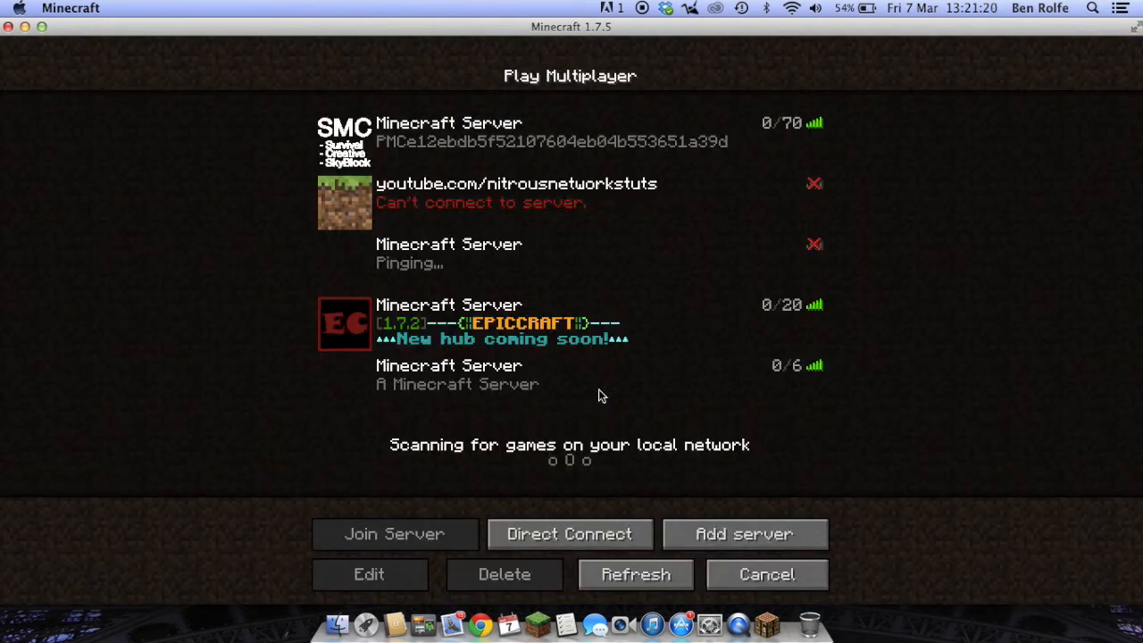
pyautogui.moveTo(479, 391)
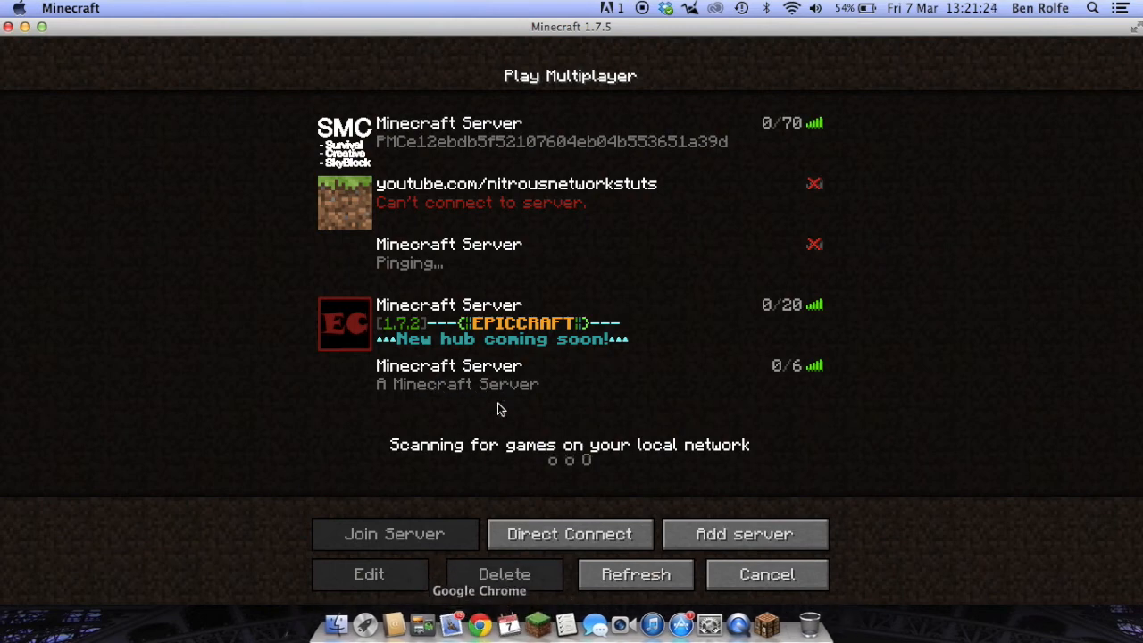
pyautogui.click(532, 386)
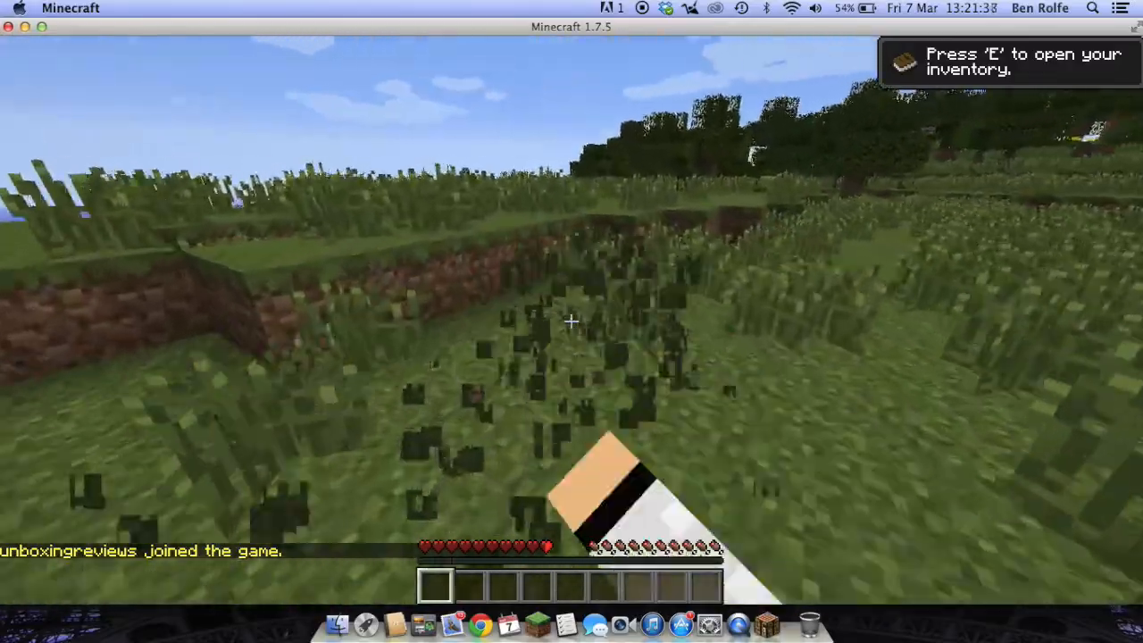
pyautogui.moveTo(572, 321)
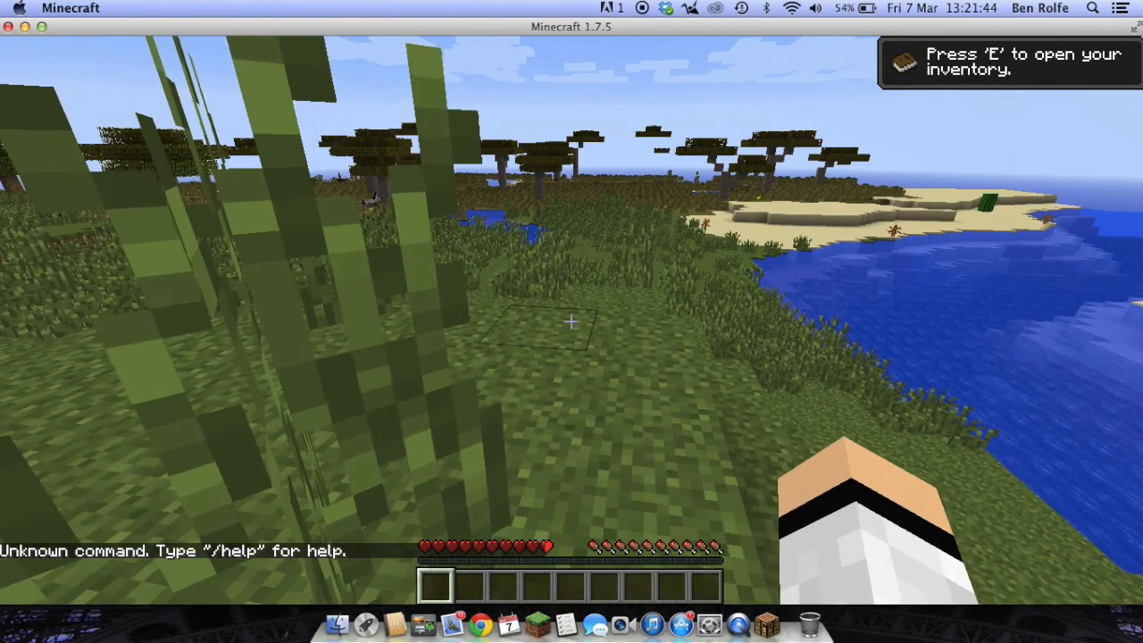
# Begin a /gamemode command in chat after an earlier command returned "Unknown command".
pyautogui.write('/gamemode')
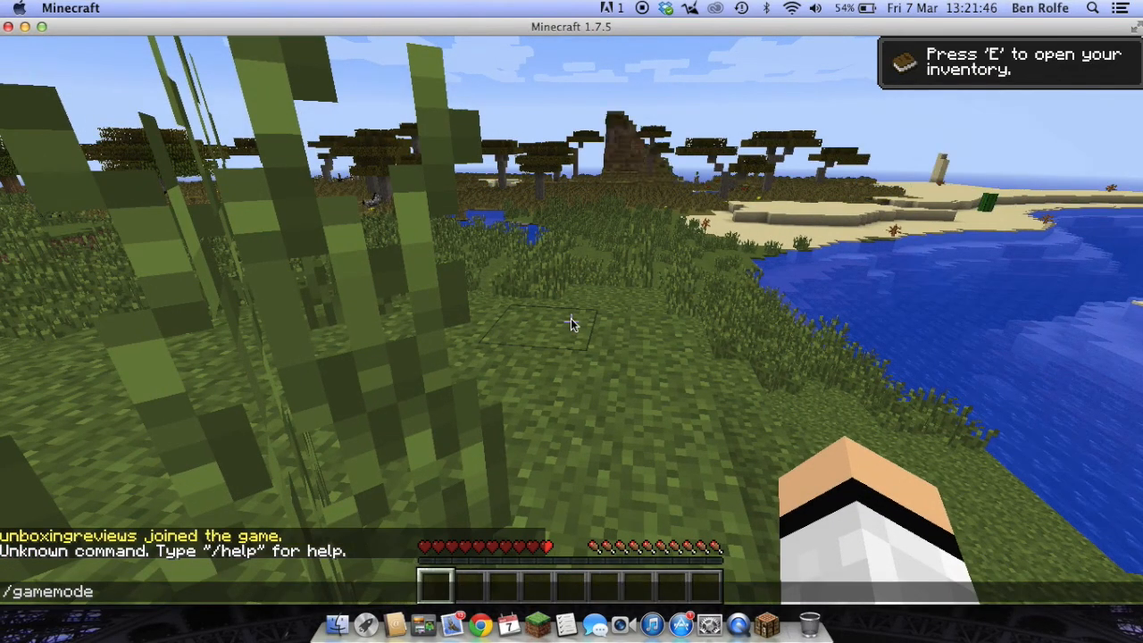